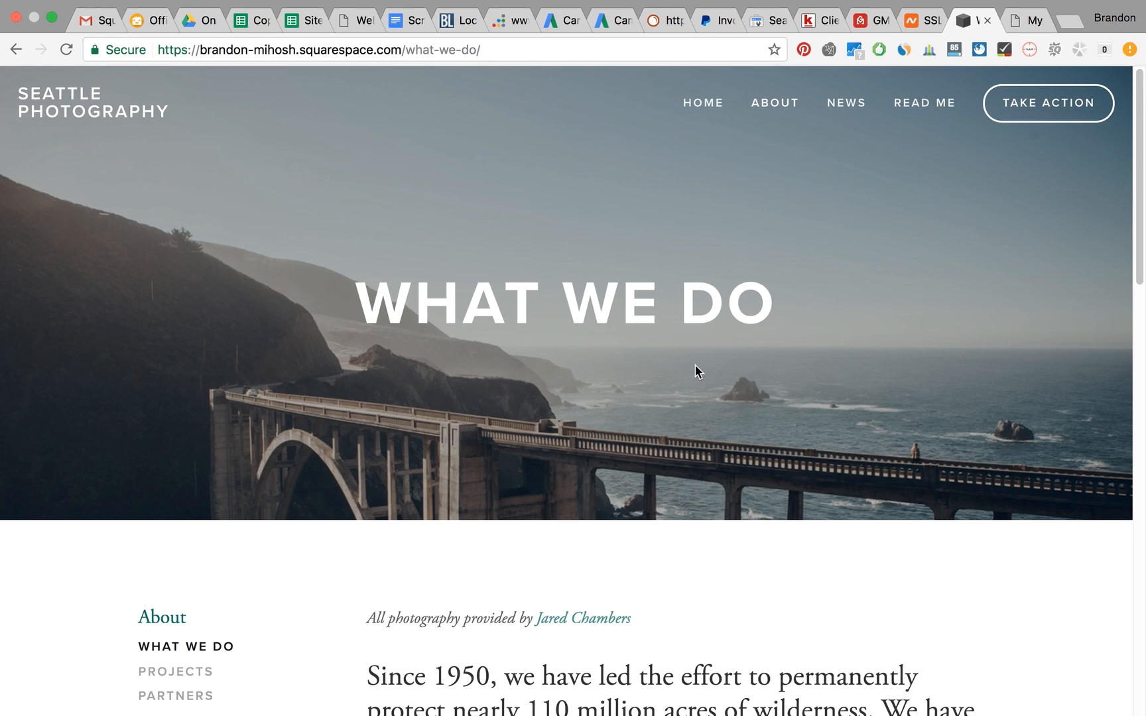
mouse_move(740, 403)
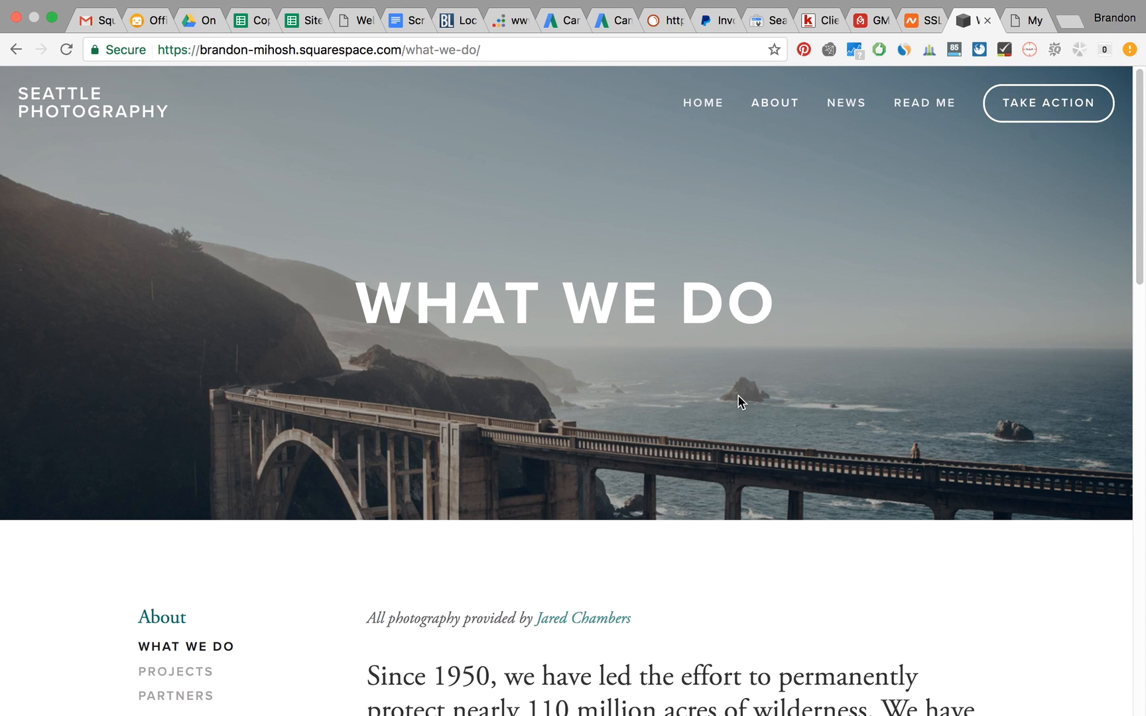
mouse_move(772, 163)
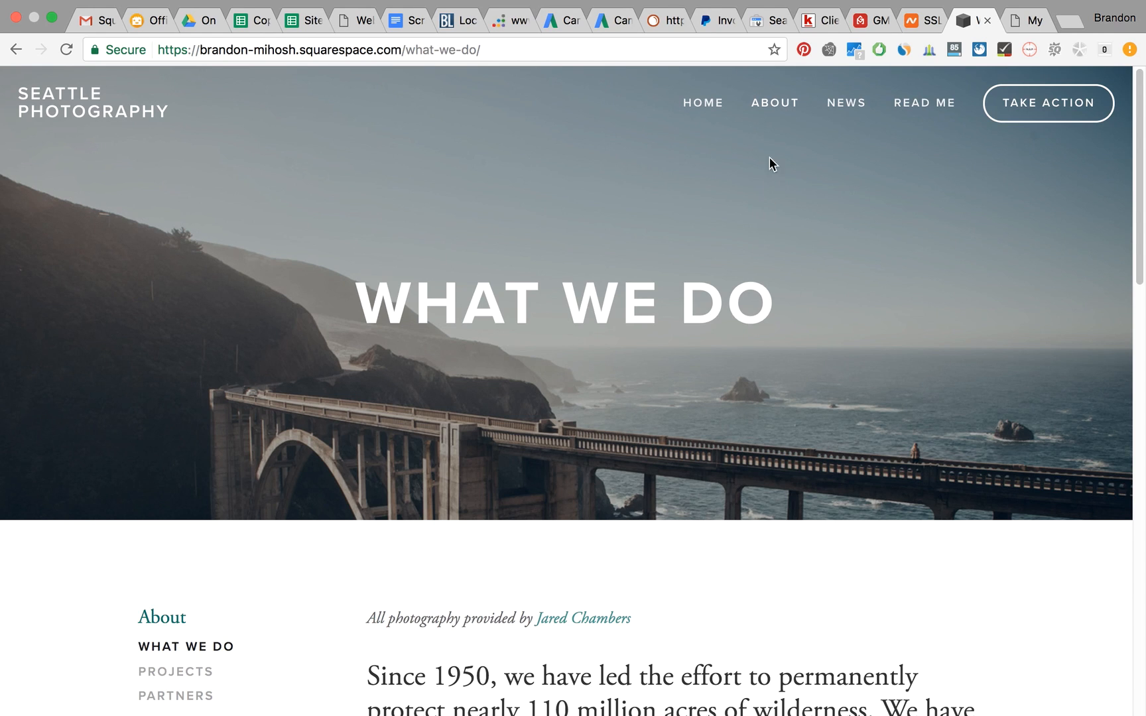
mouse_move(726, 168)
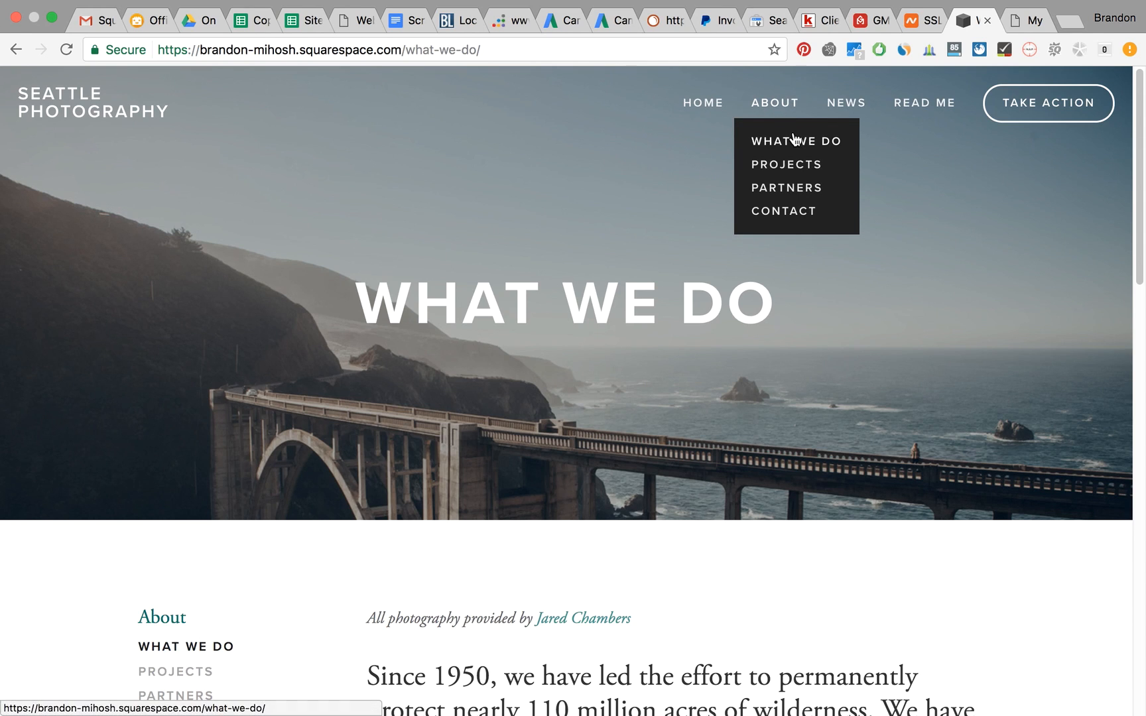
mouse_move(807, 152)
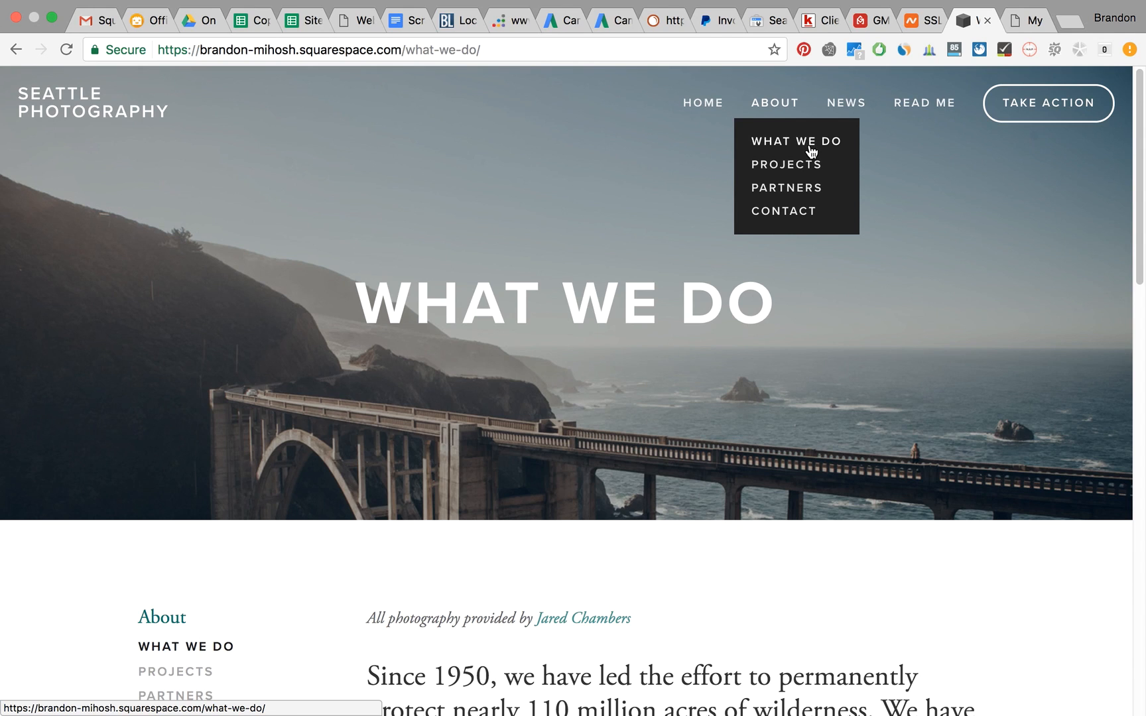
- Bring up the context menu on the live What We Do page to reach View Page Source
right_click(646, 400)
text(titl)
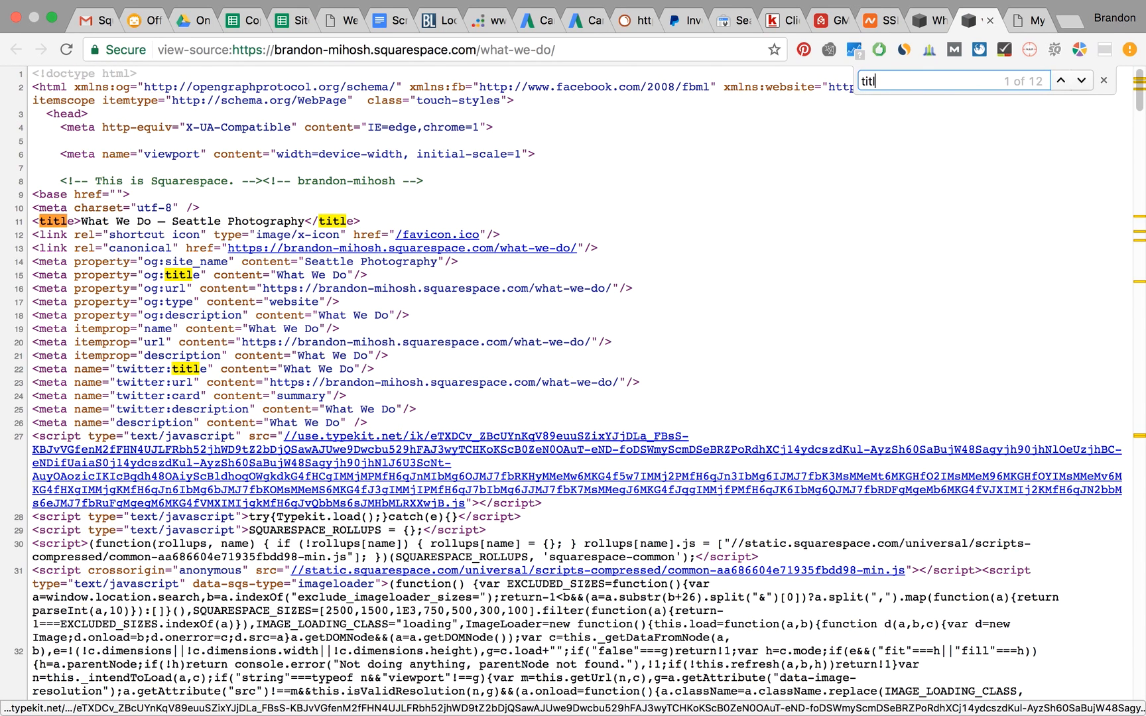
- Search the page source for 'title' then 'description', finding both read 'What We Do'
click(1061, 81)
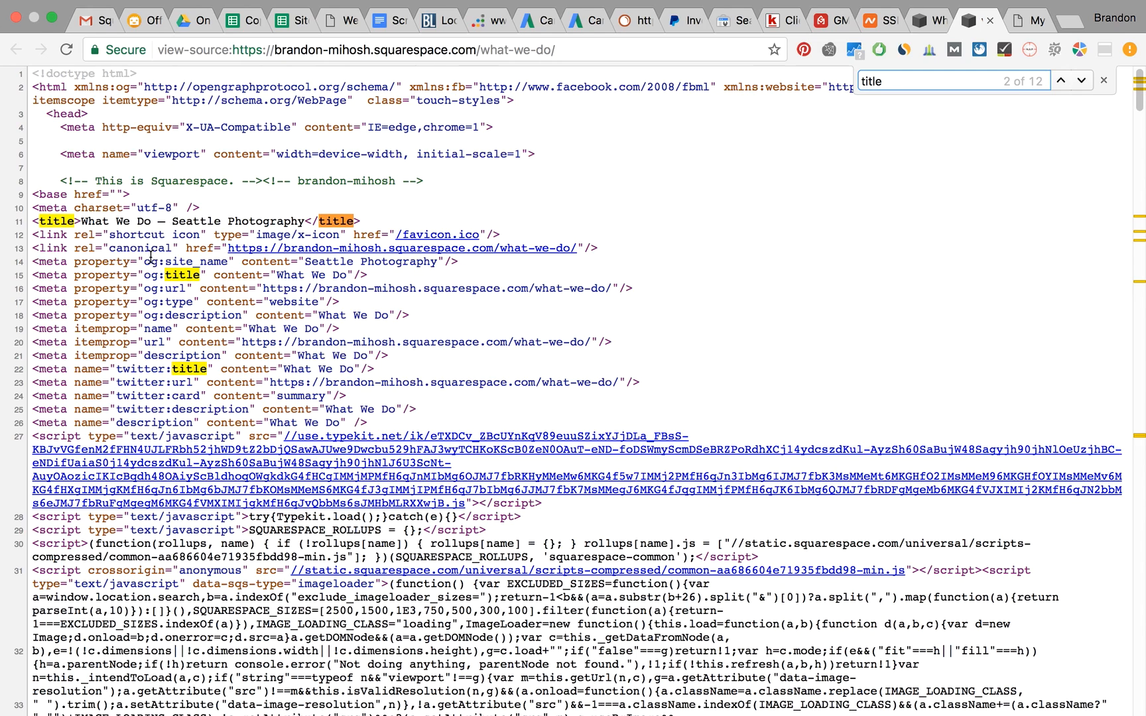
mouse_move(686, 82)
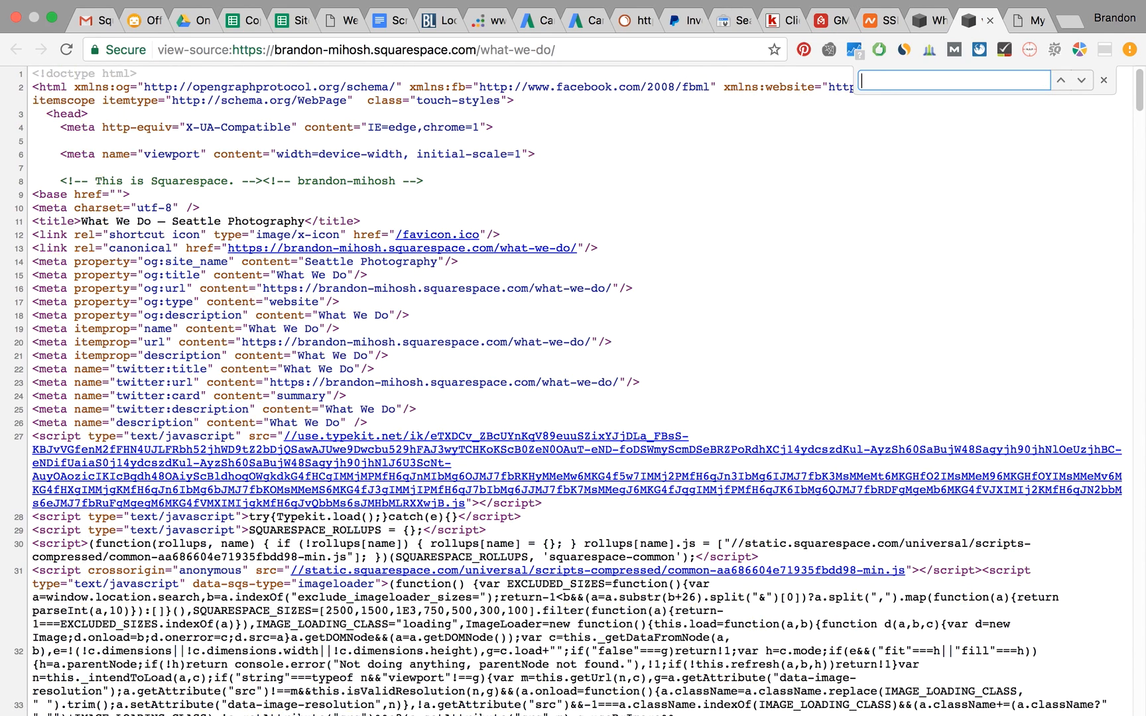
text(description)
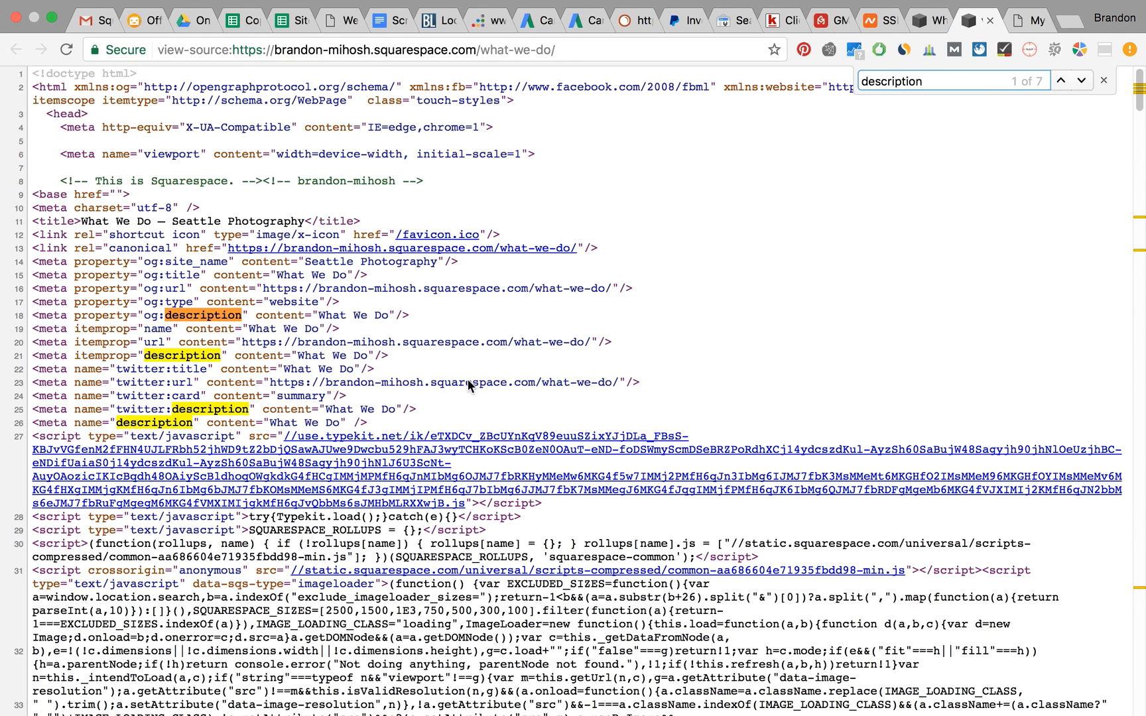
mouse_move(746, 356)
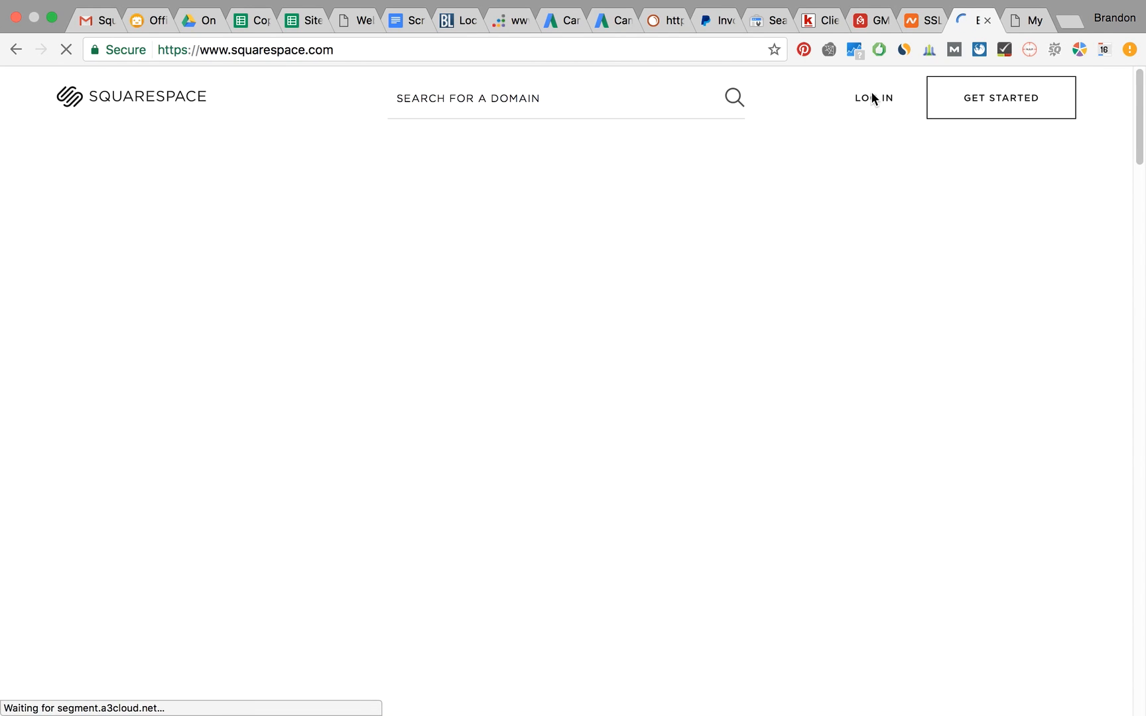
- Log in to the Squarespace account and reach the site's admin panel
click(873, 98)
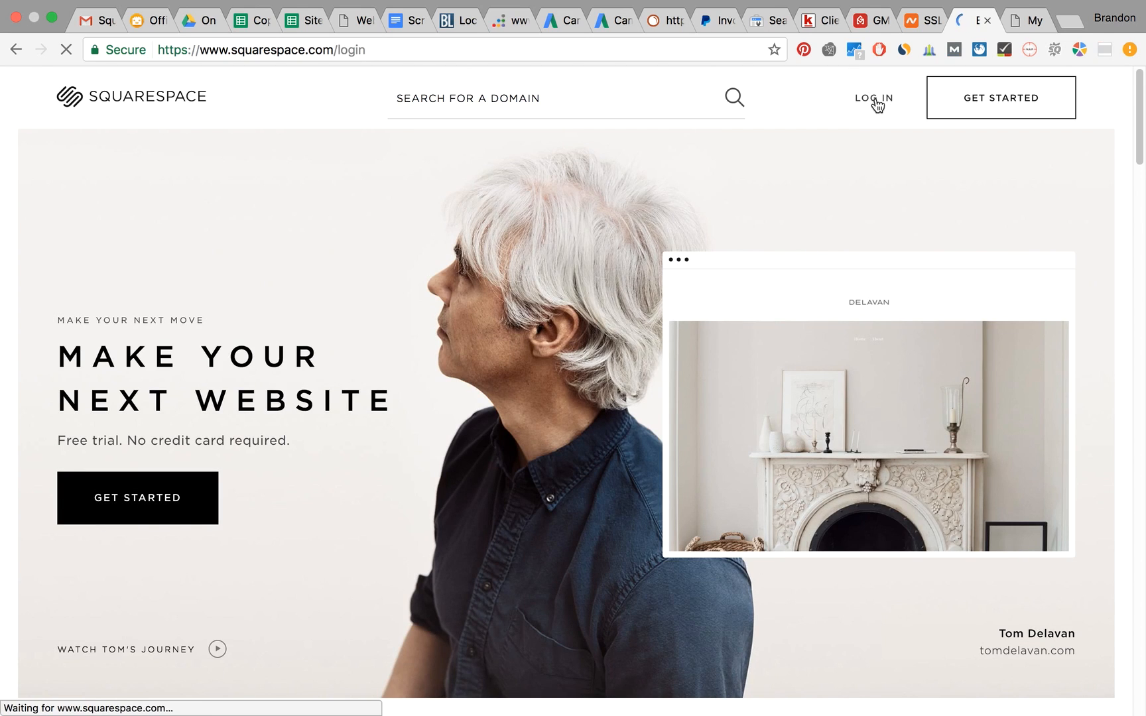
click(871, 99)
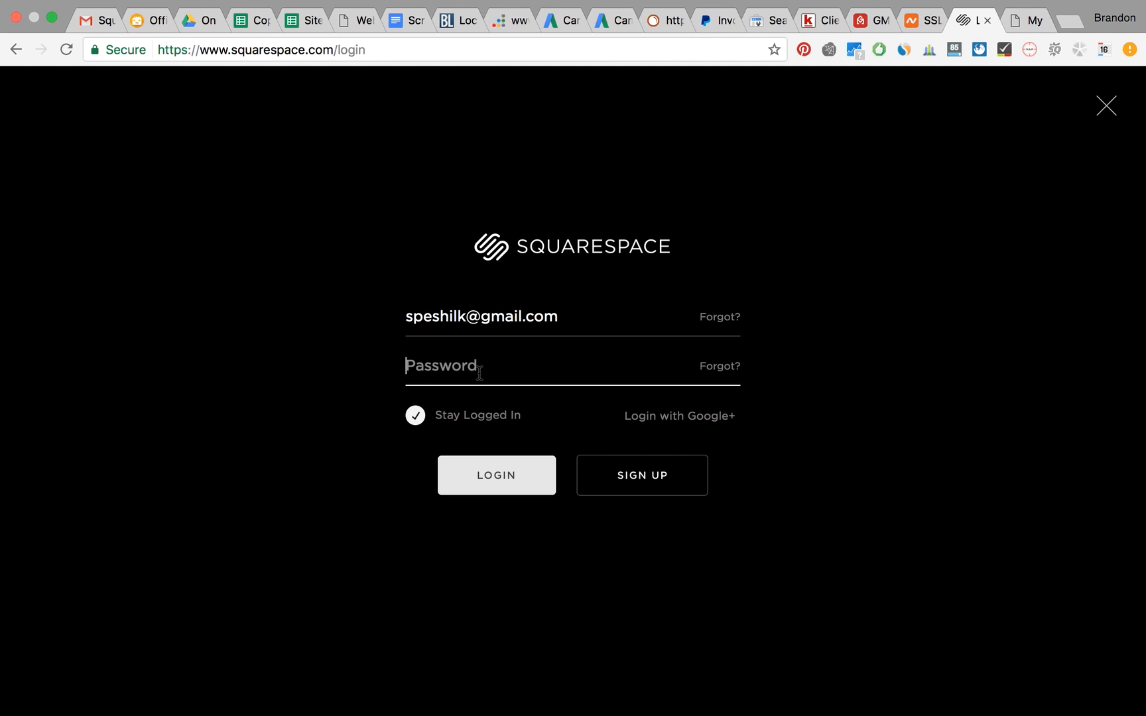
click(496, 474)
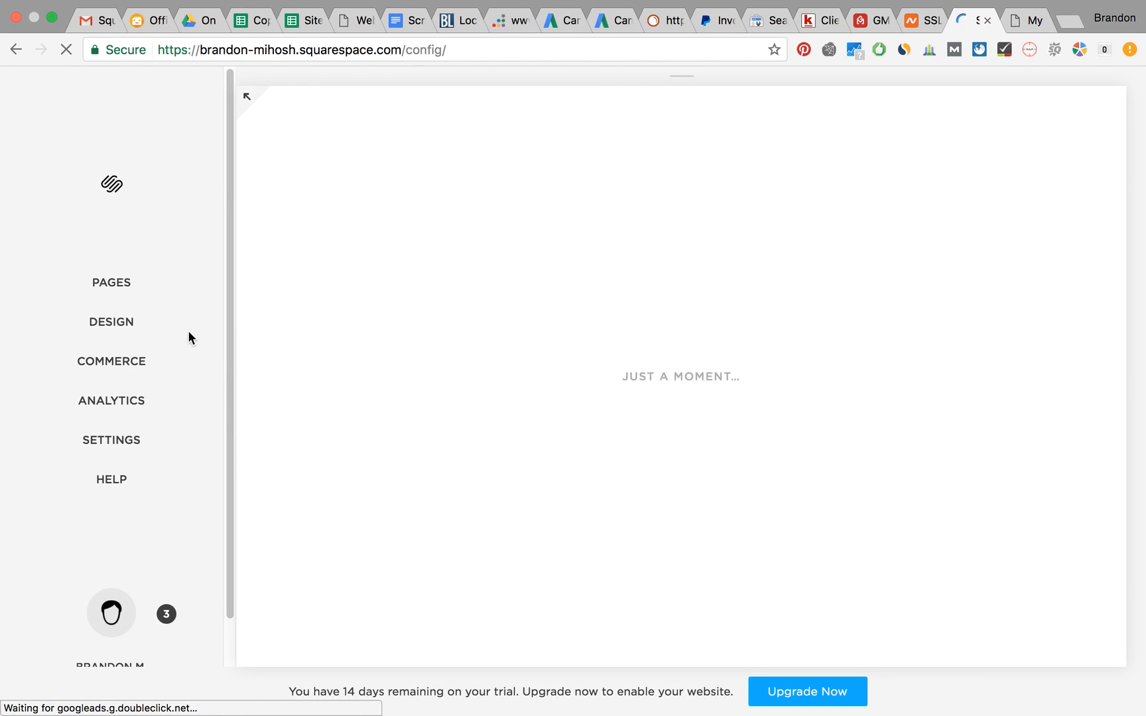
- Open Pages and the gear settings for the What We Do page under About
click(111, 283)
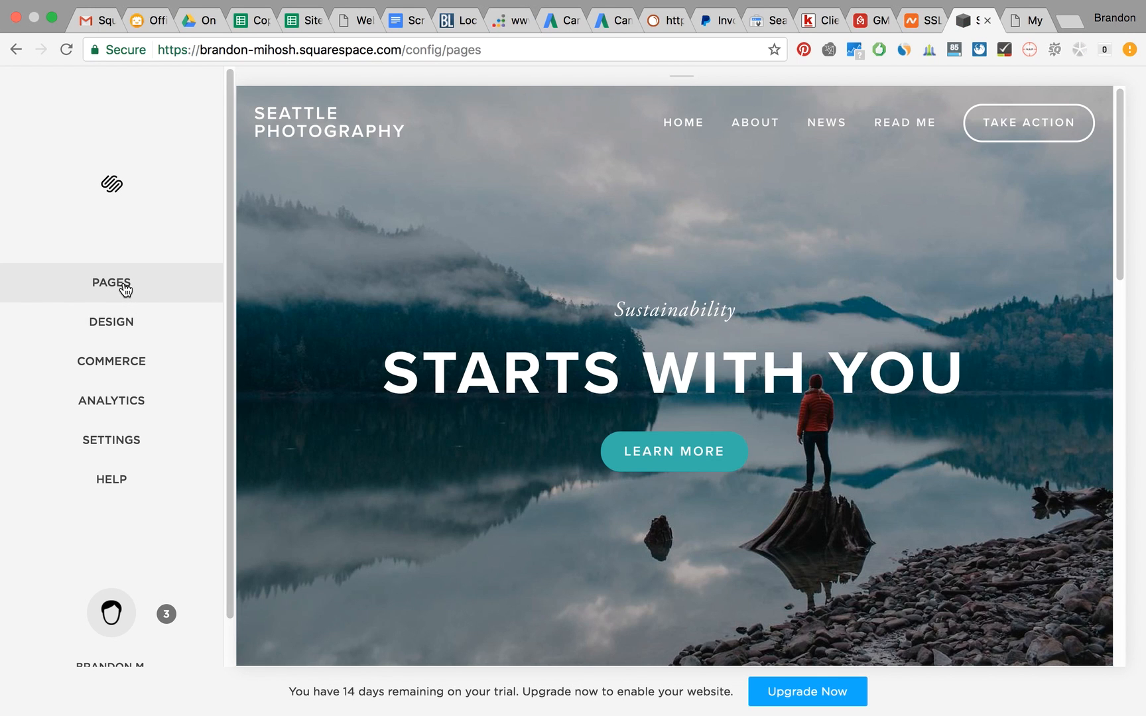
click(111, 284)
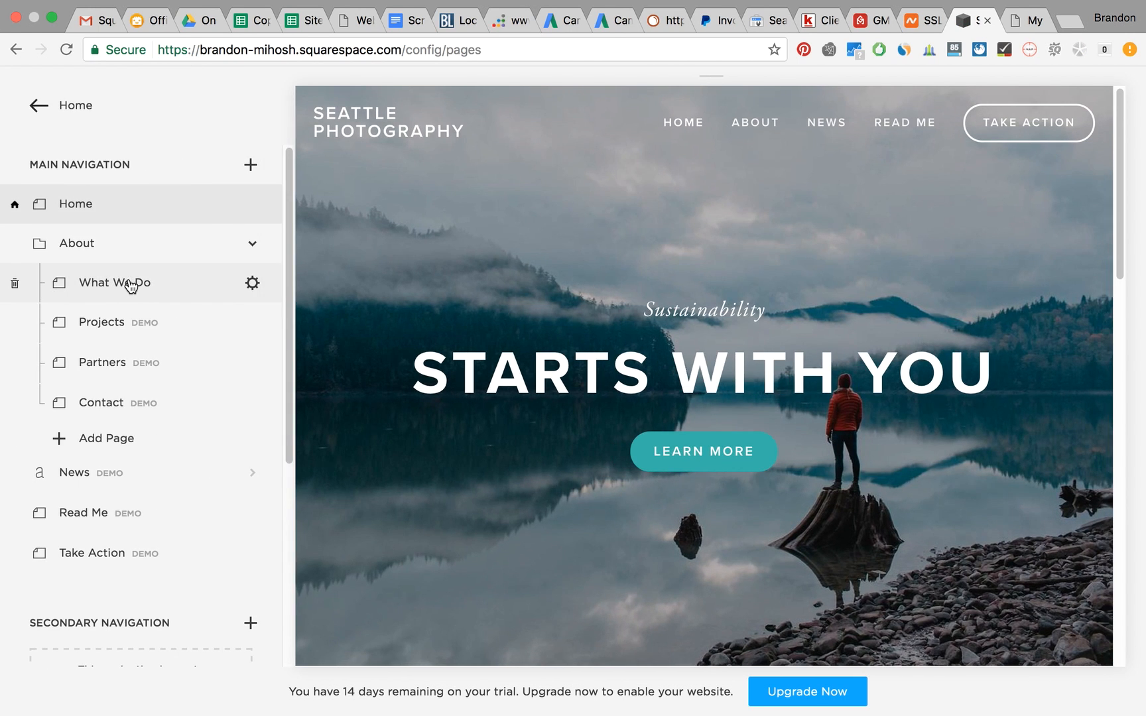
mouse_move(233, 217)
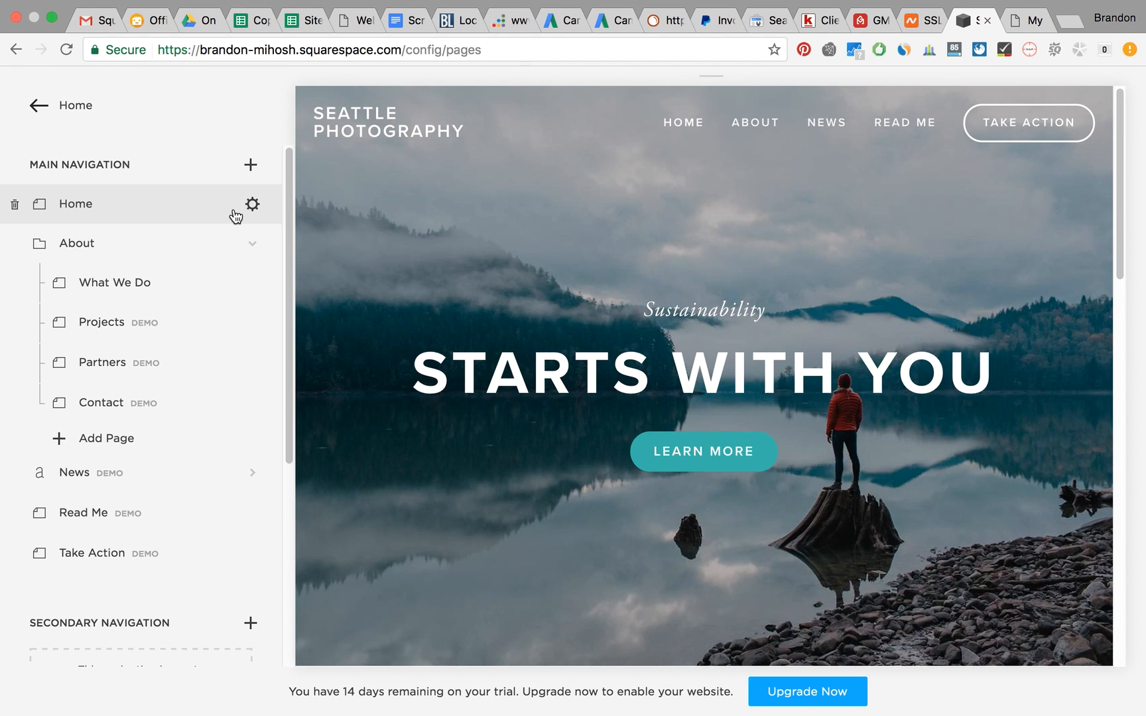
mouse_move(43, 211)
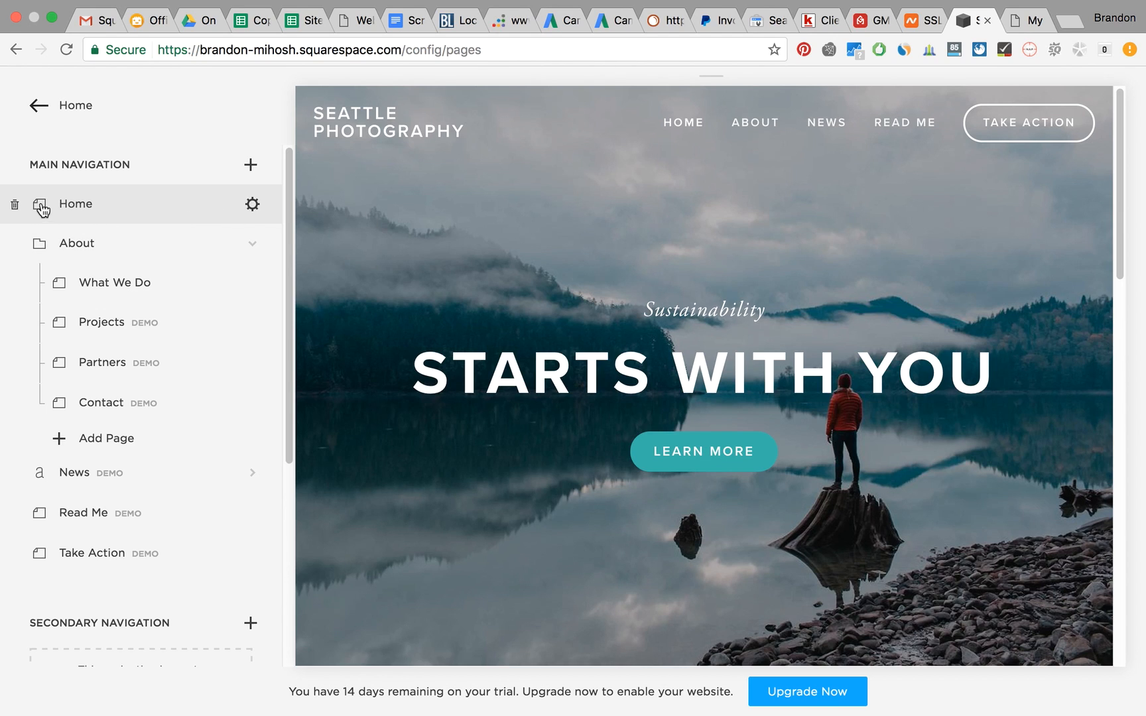
mouse_move(47, 217)
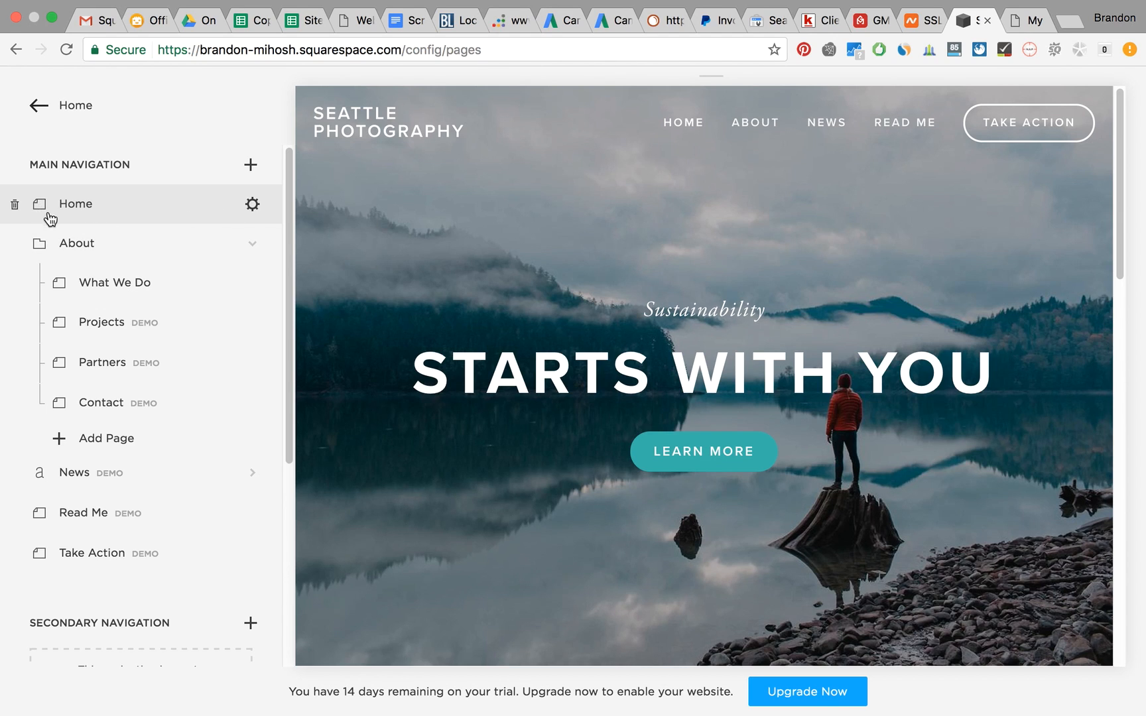
mouse_move(76, 242)
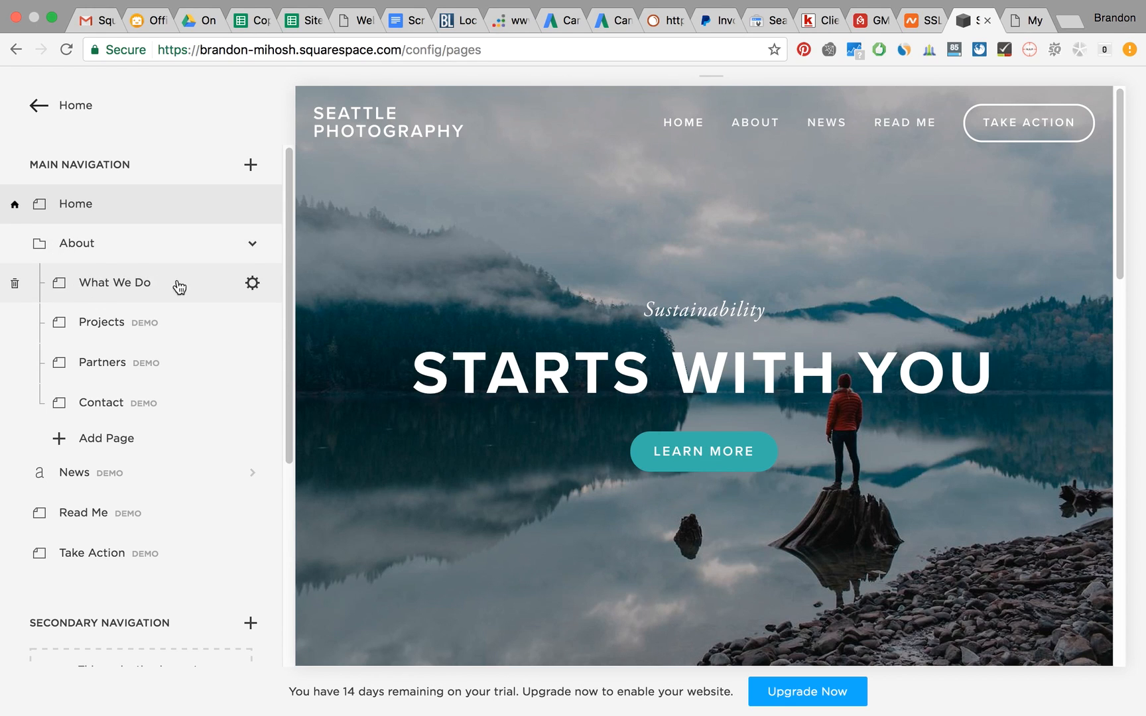
mouse_move(255, 287)
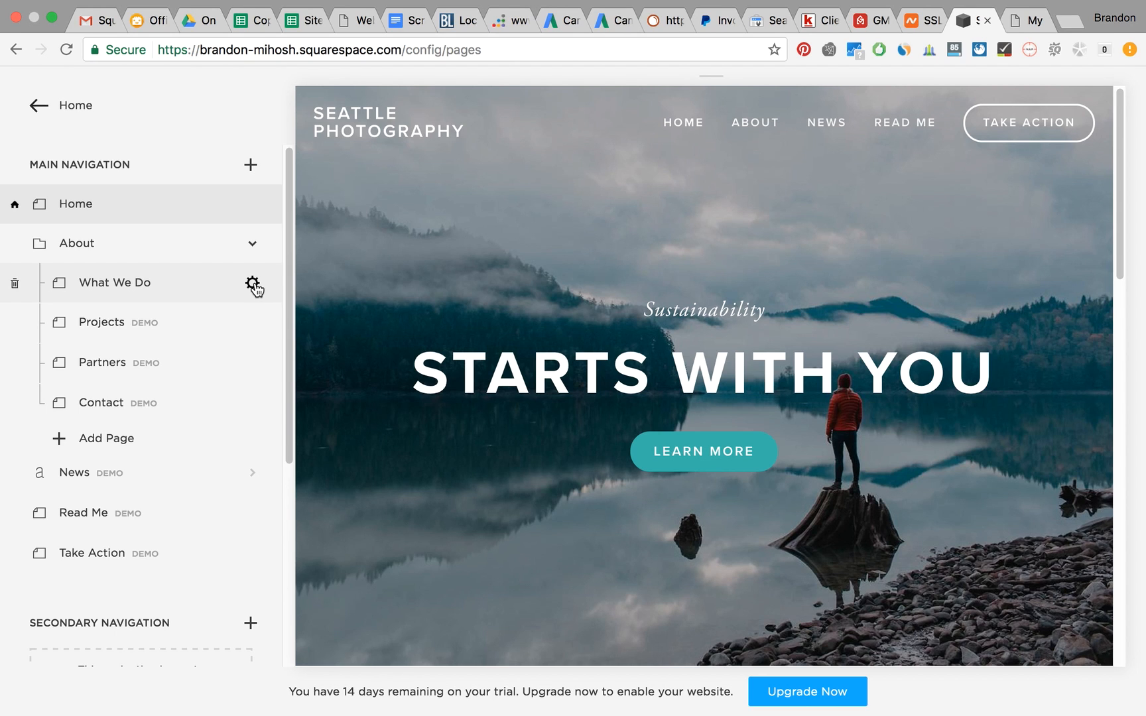
click(252, 282)
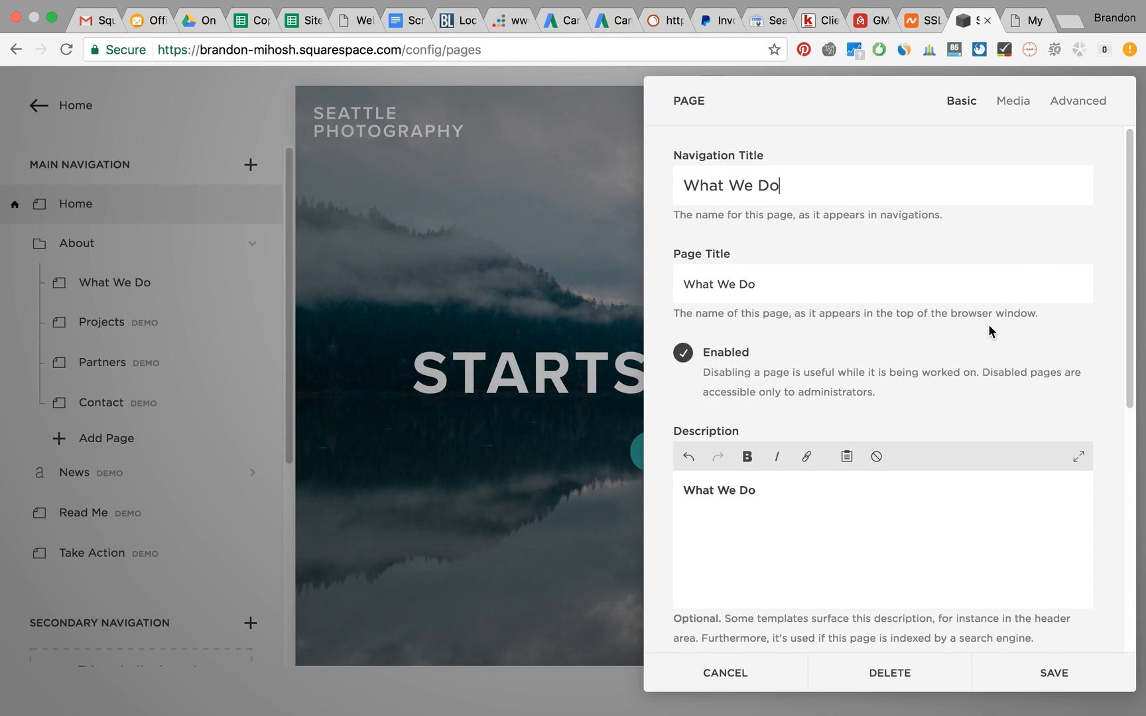
mouse_move(774, 281)
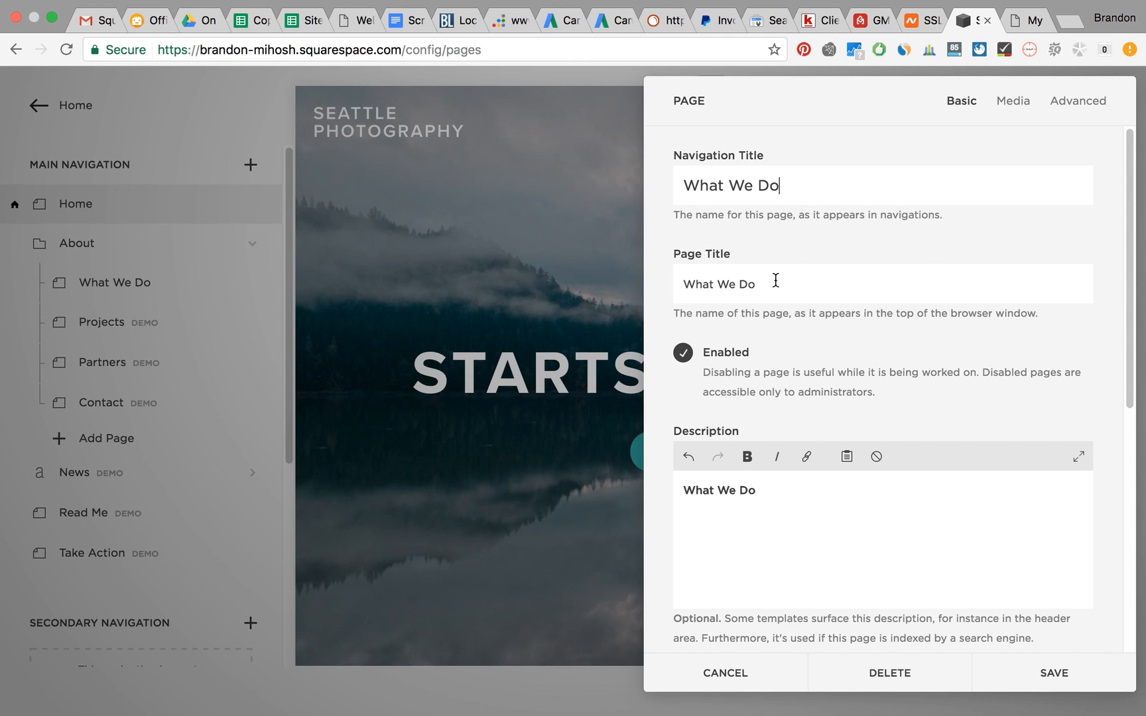
mouse_move(863, 494)
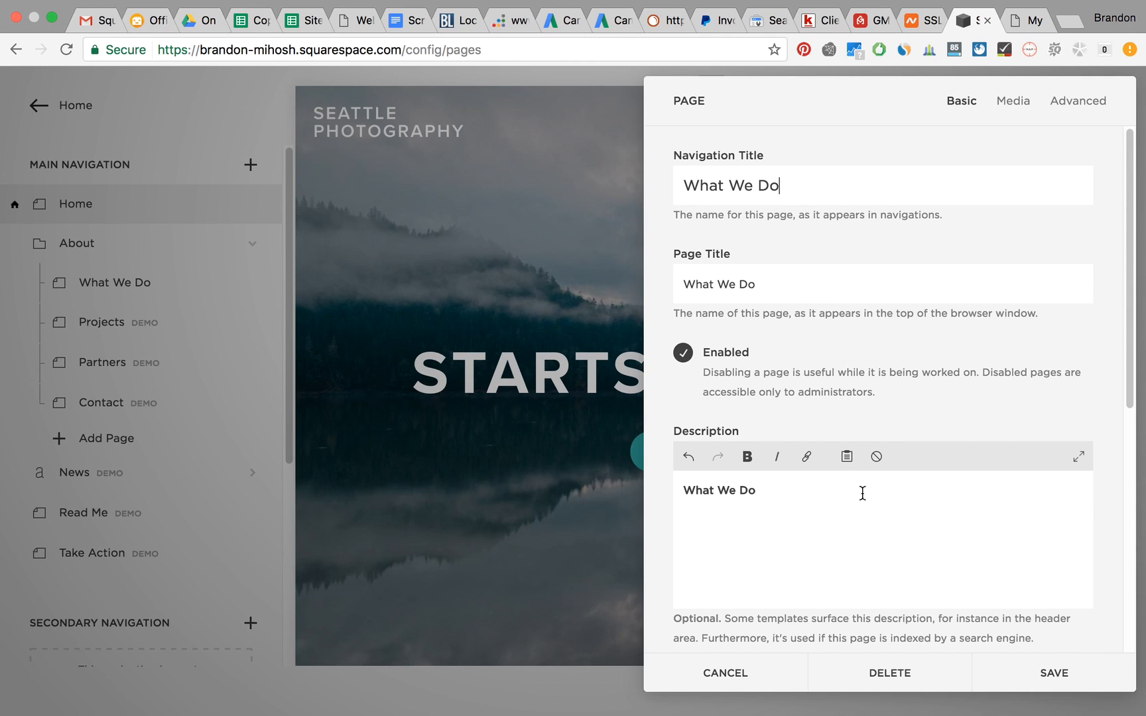
mouse_move(903, 542)
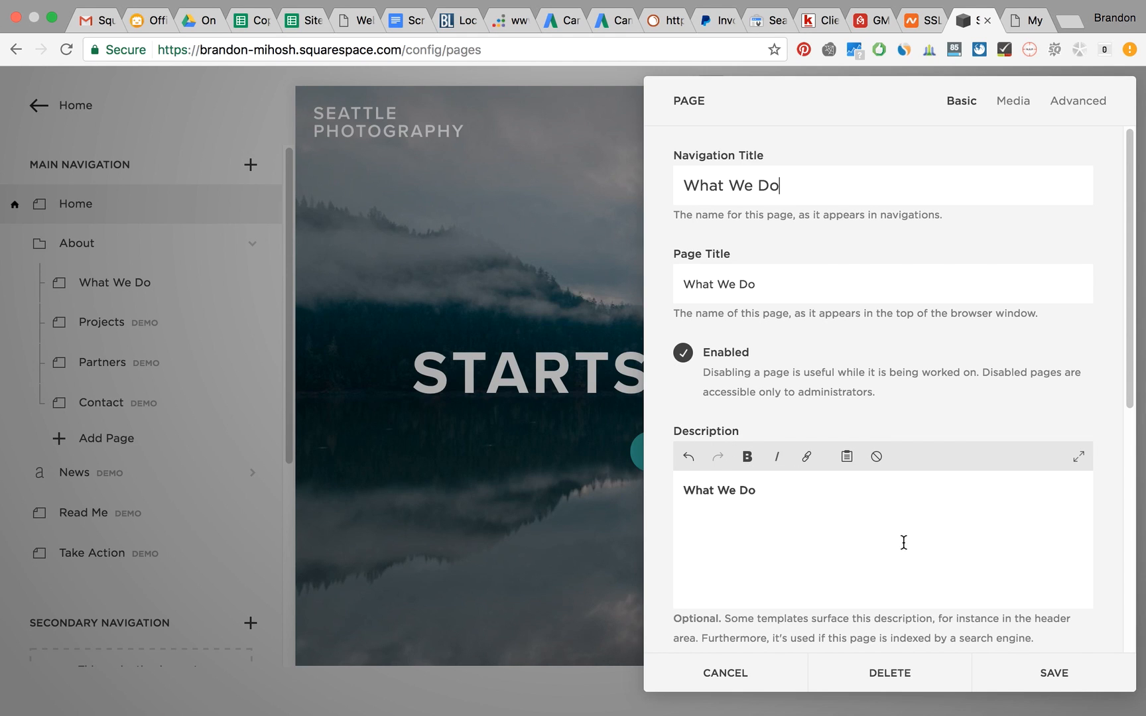
scroll(down, 3)
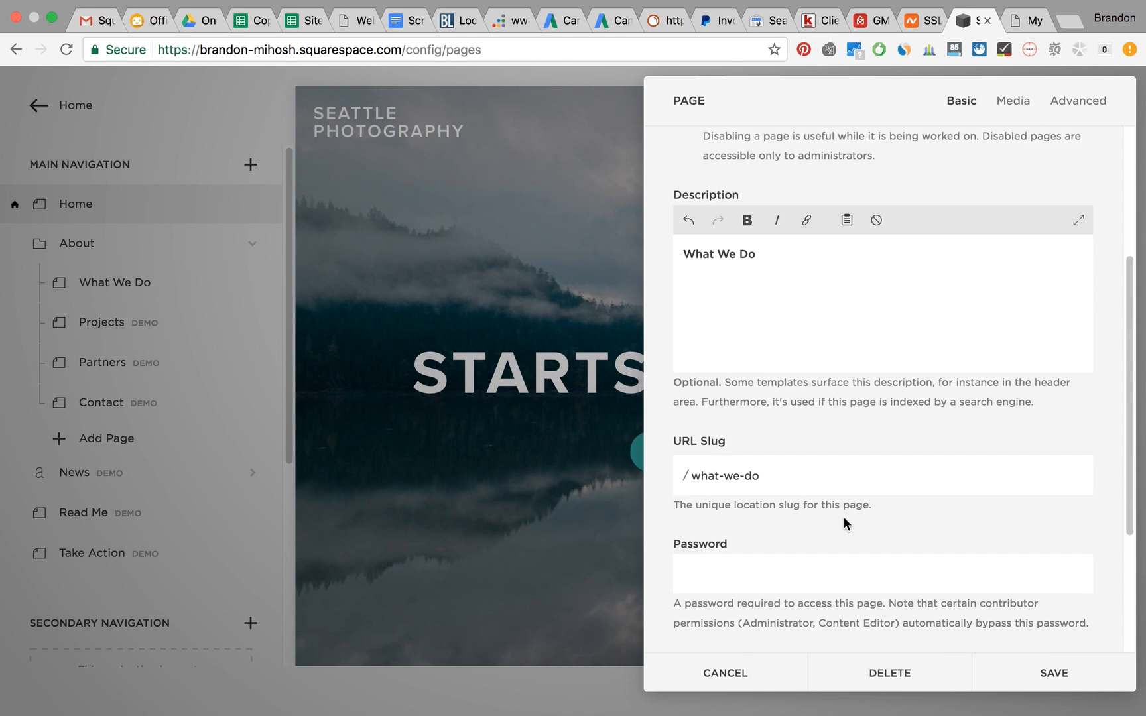
scroll(up, 3)
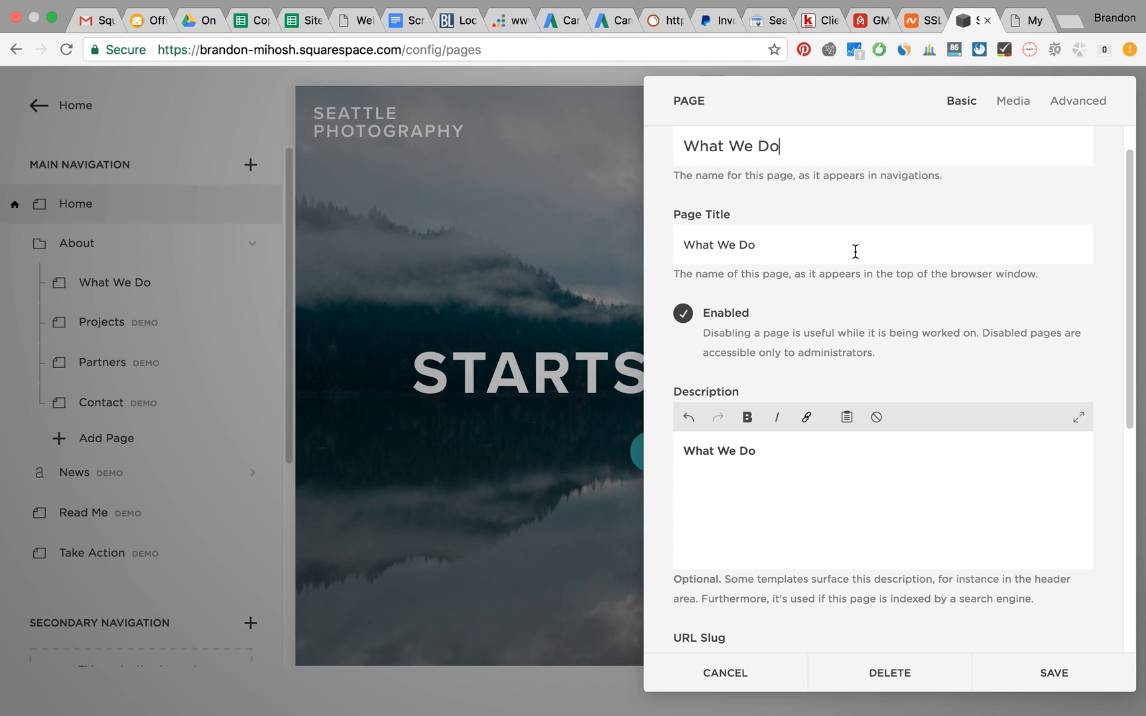
- Set the page title and description to 'How We Don't' from the WriteURL notes
click(1026, 20)
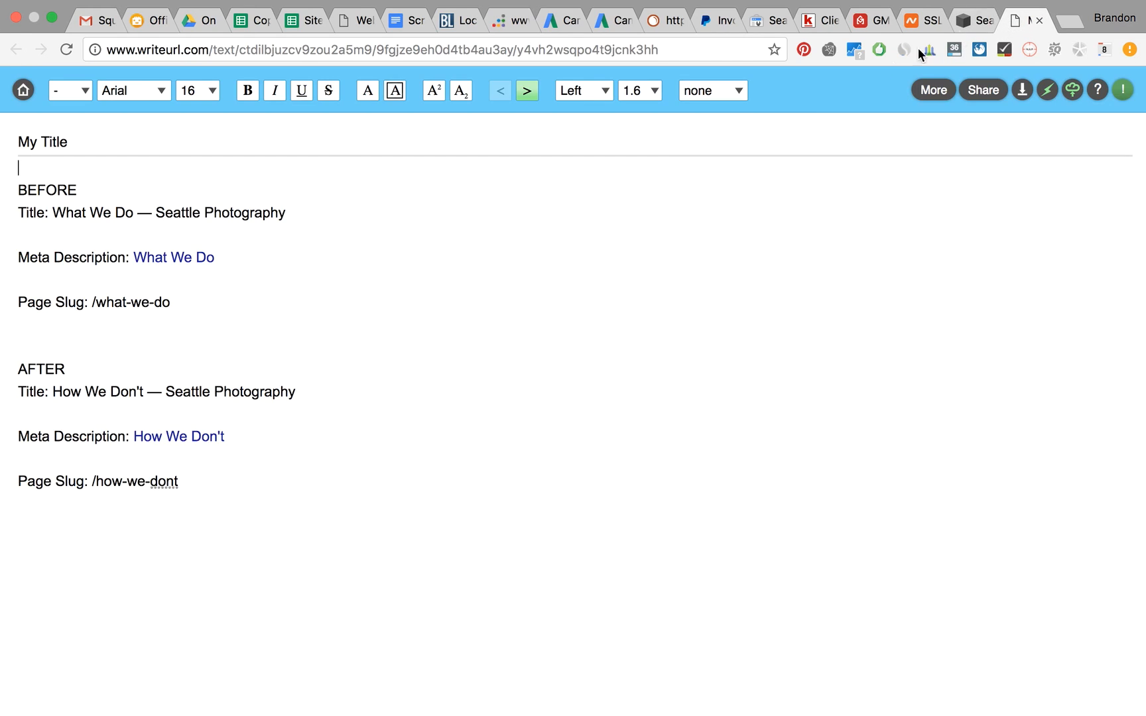
mouse_move(151, 391)
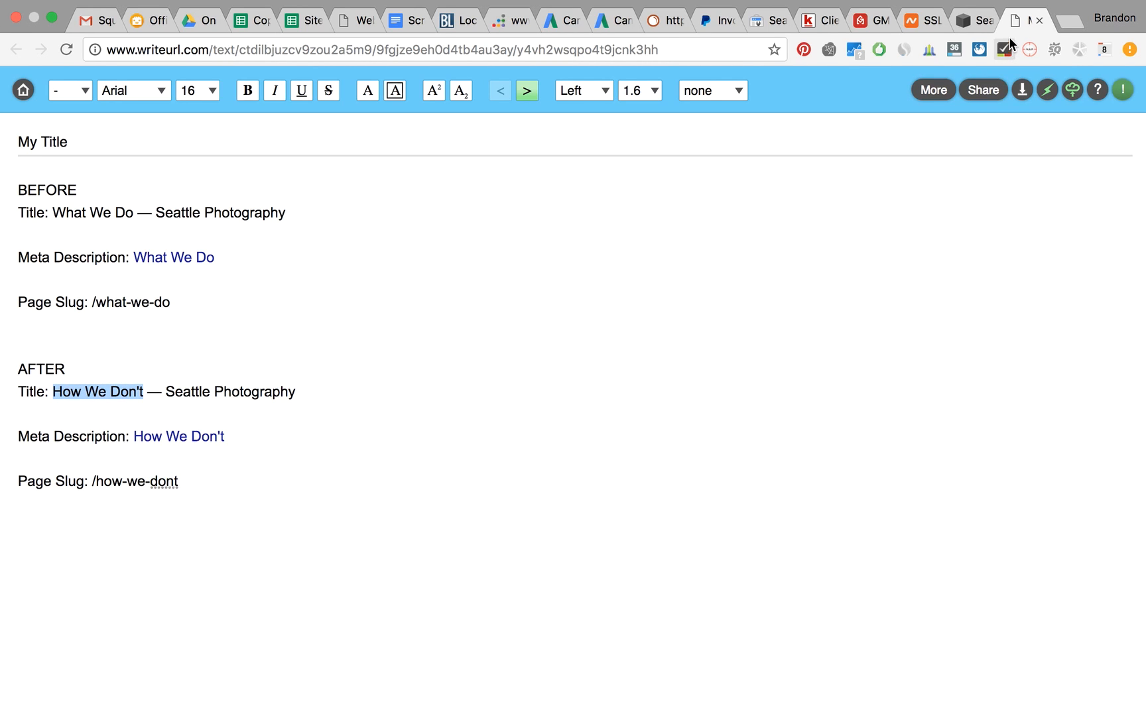
click(971, 20)
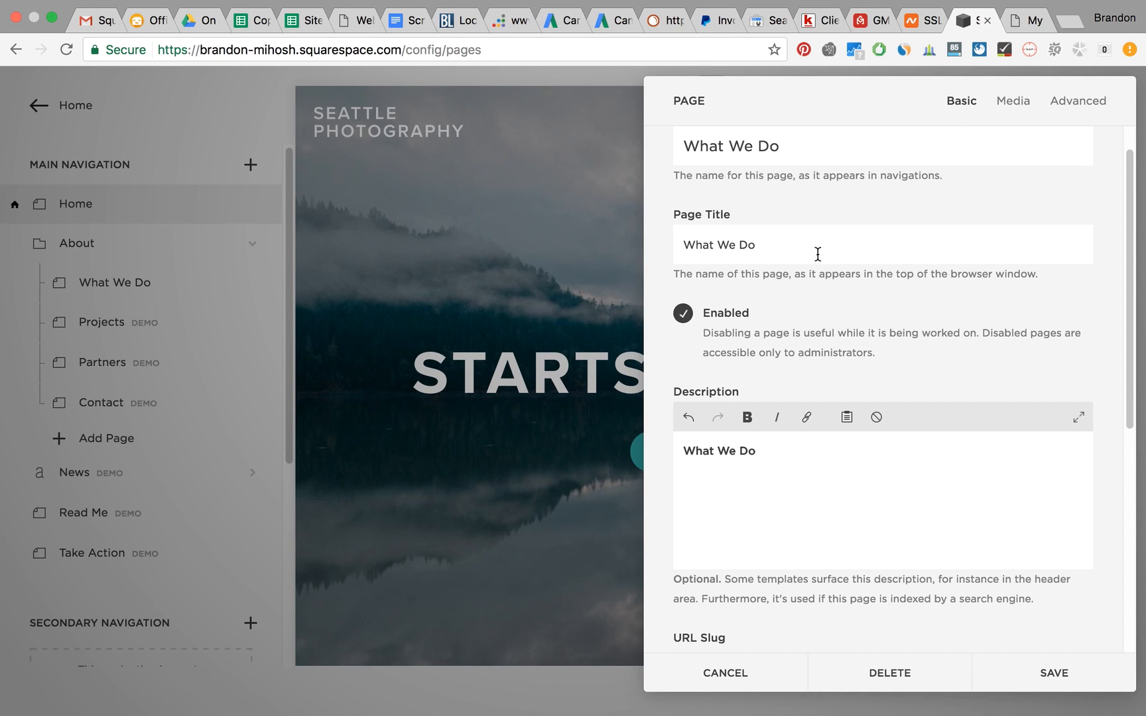
text(How We Don't)
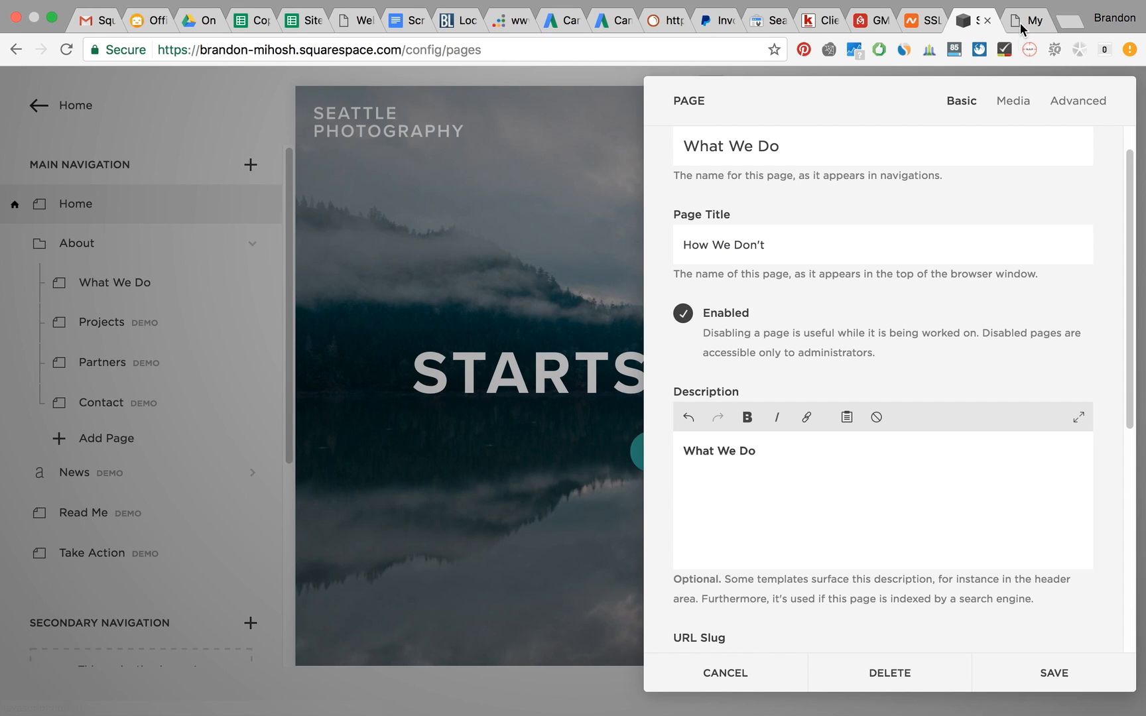
click(1026, 18)
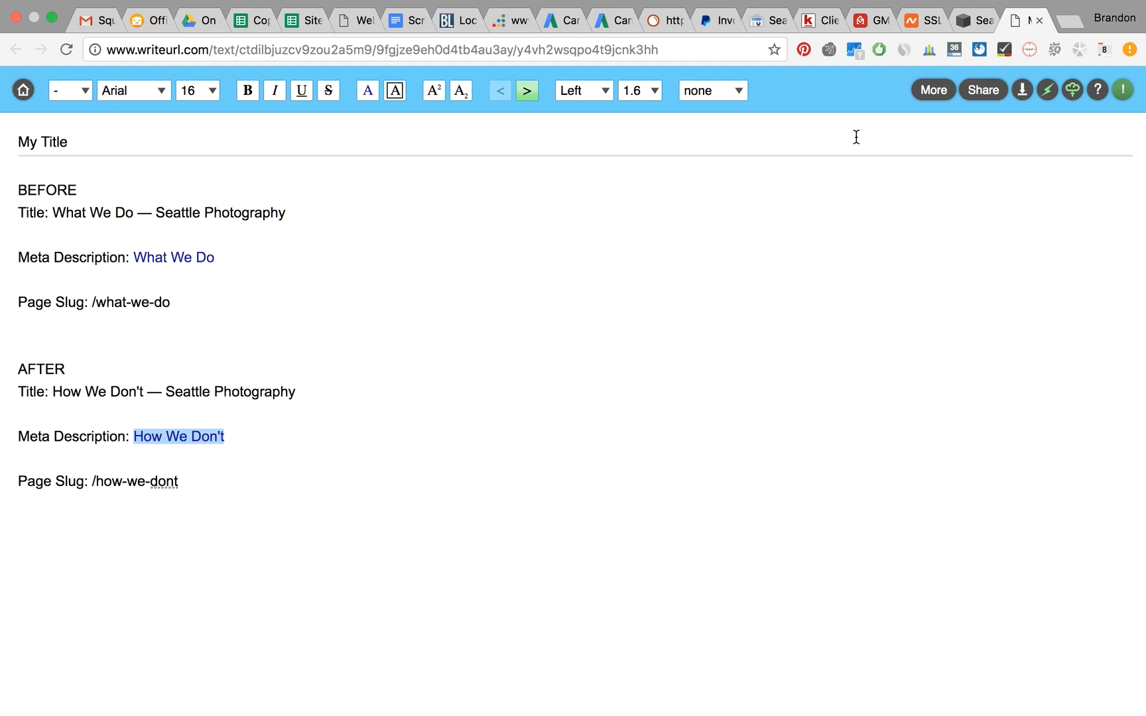
click(965, 20)
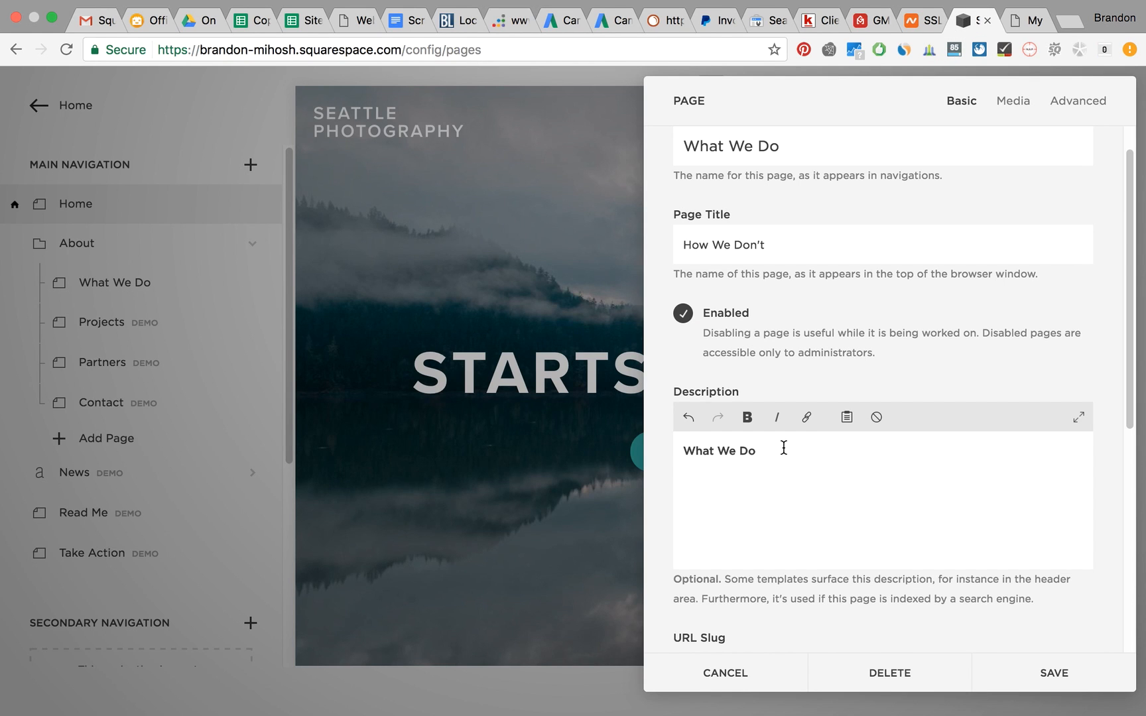
- Change the URL slug to 'how-we-dont'
scroll(down, 3)
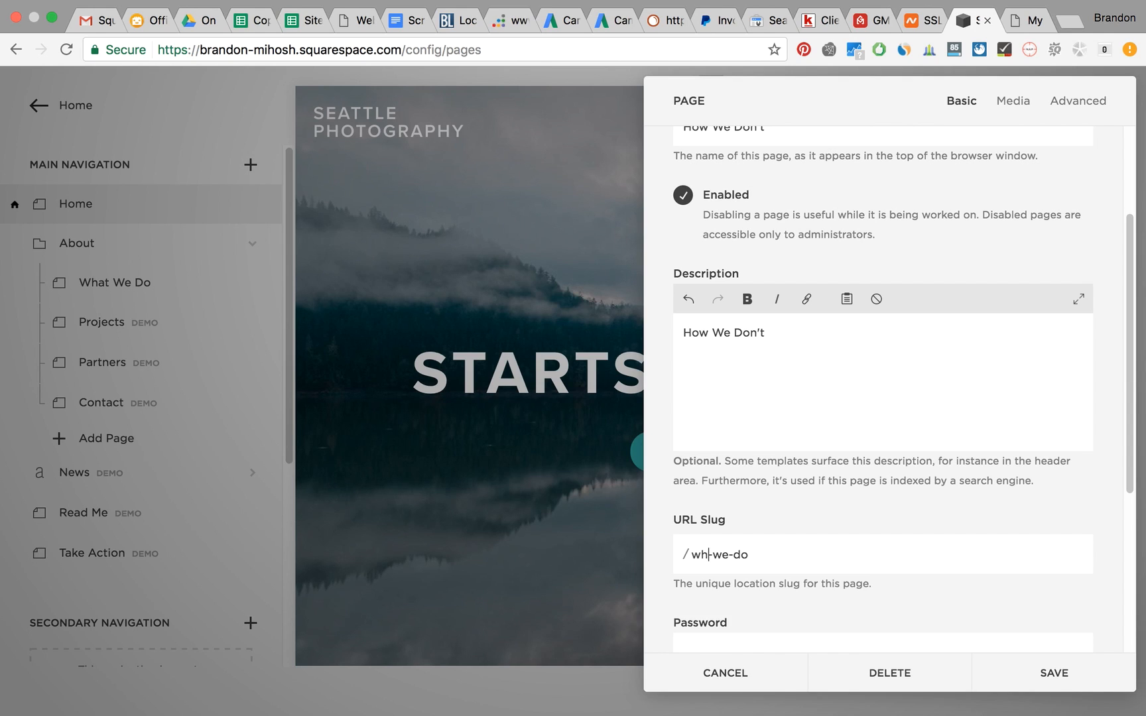
text(how)
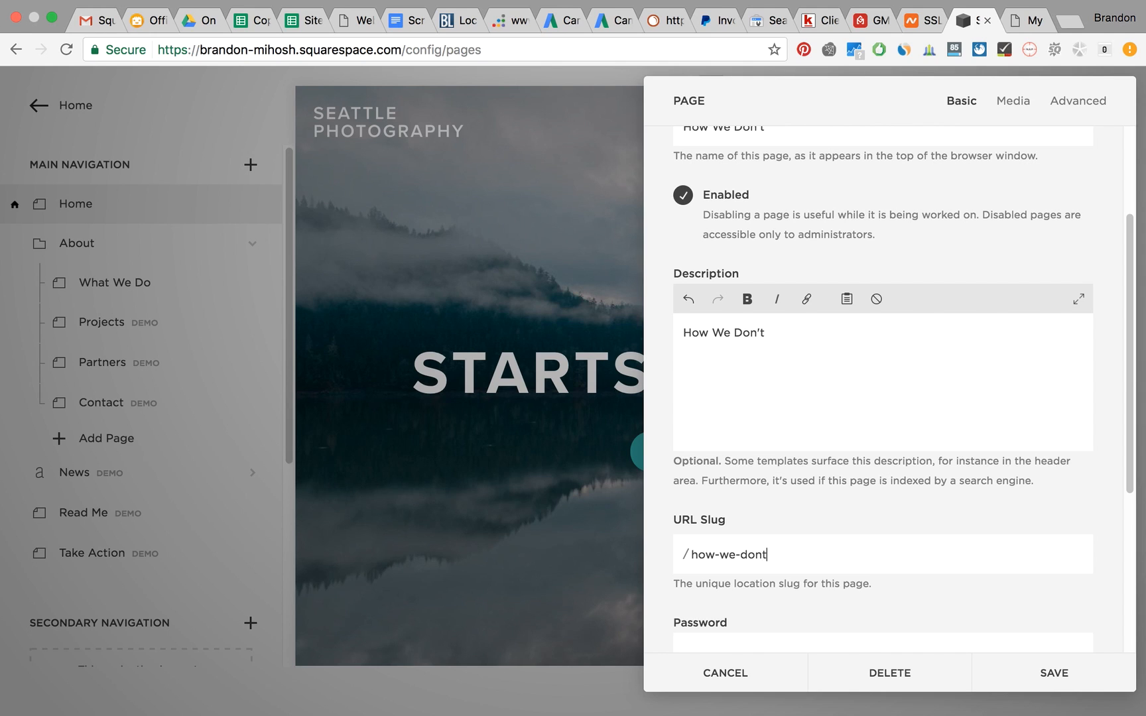
mouse_move(1053, 672)
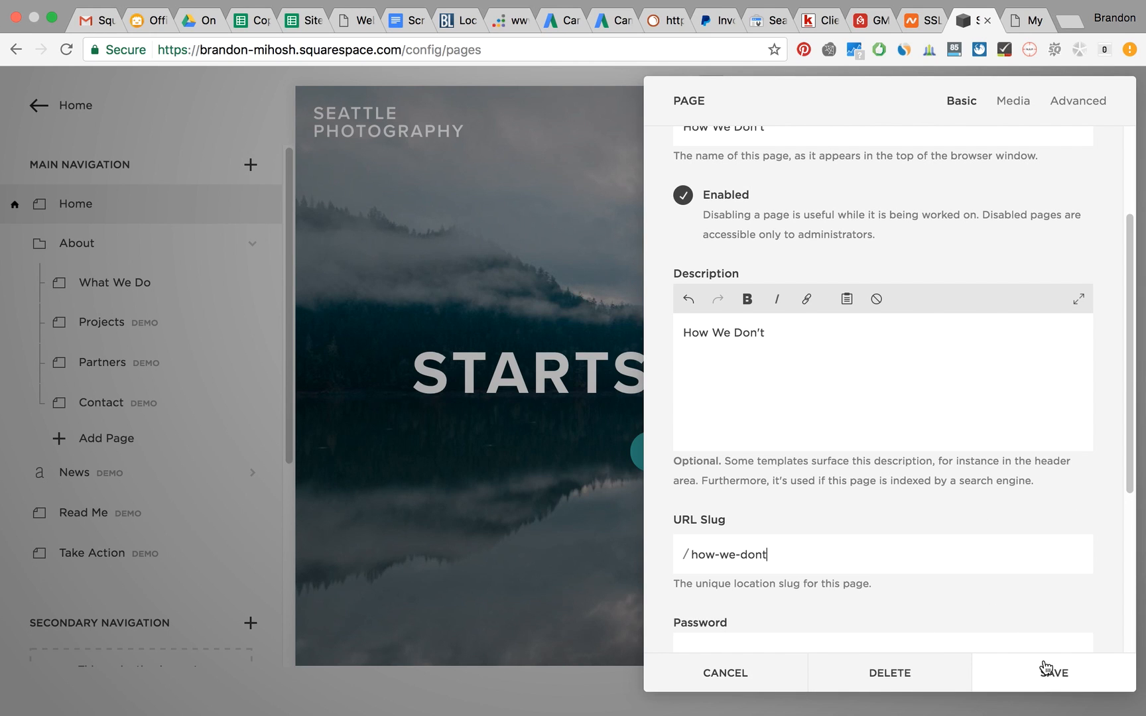
- Save the renamed page settings and confirm the banner reads 'How We Don't'
click(1054, 672)
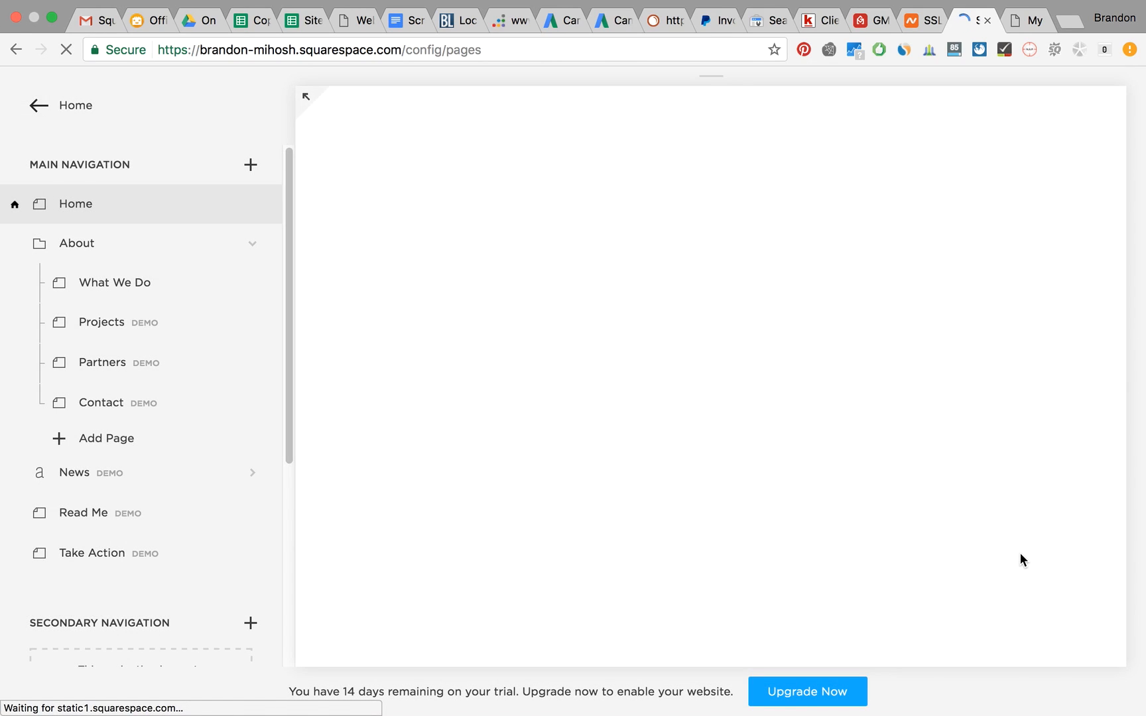
click(116, 282)
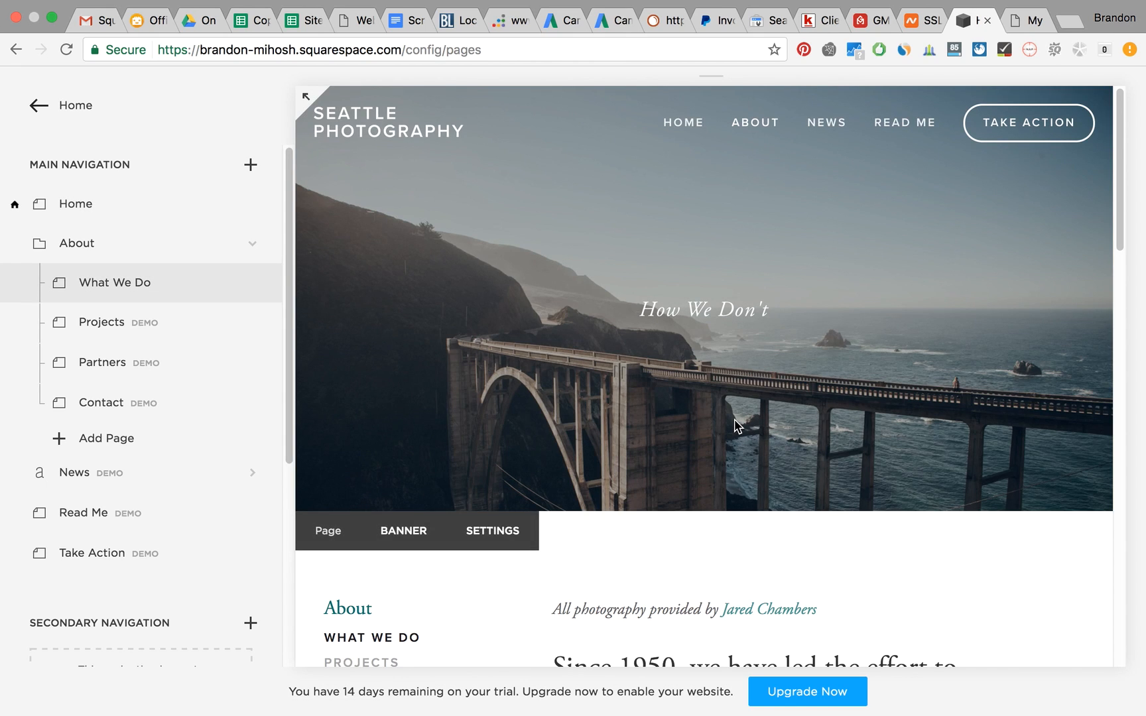
mouse_move(713, 302)
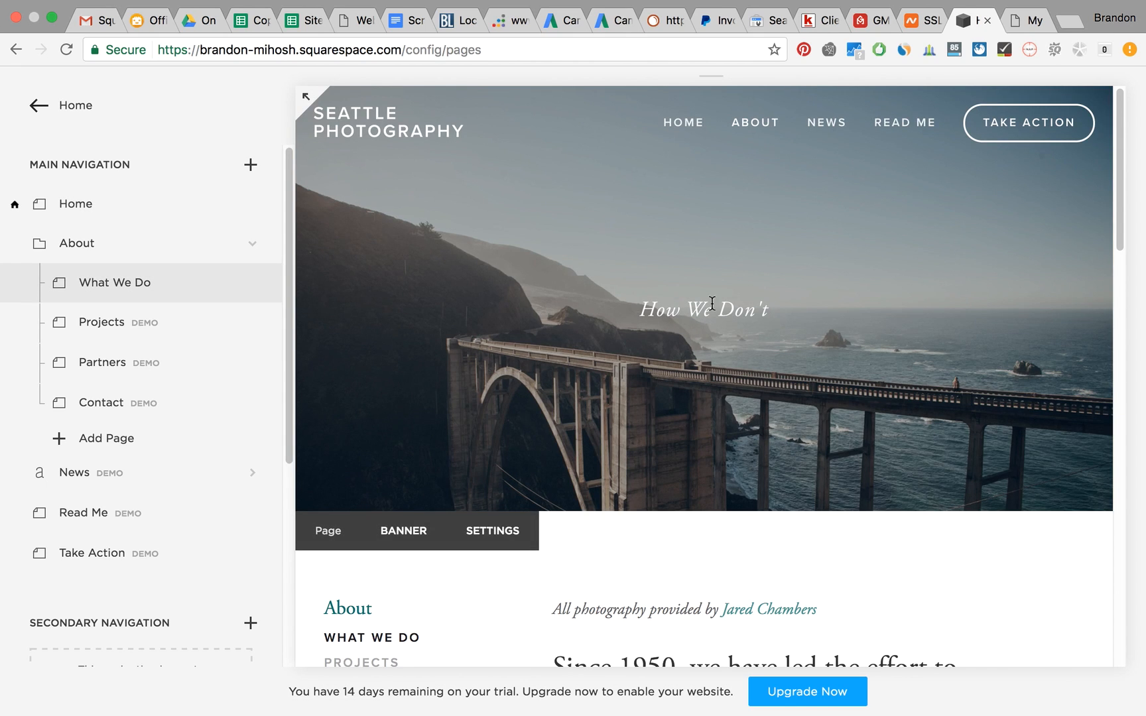
mouse_move(720, 422)
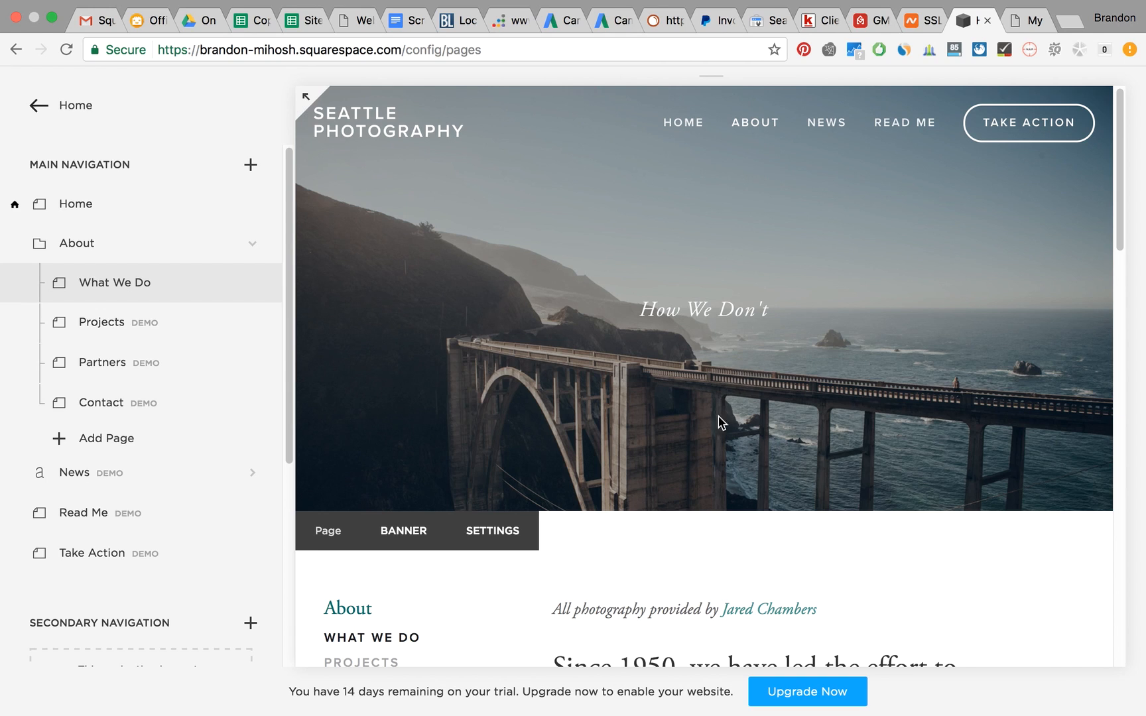
mouse_move(4, 140)
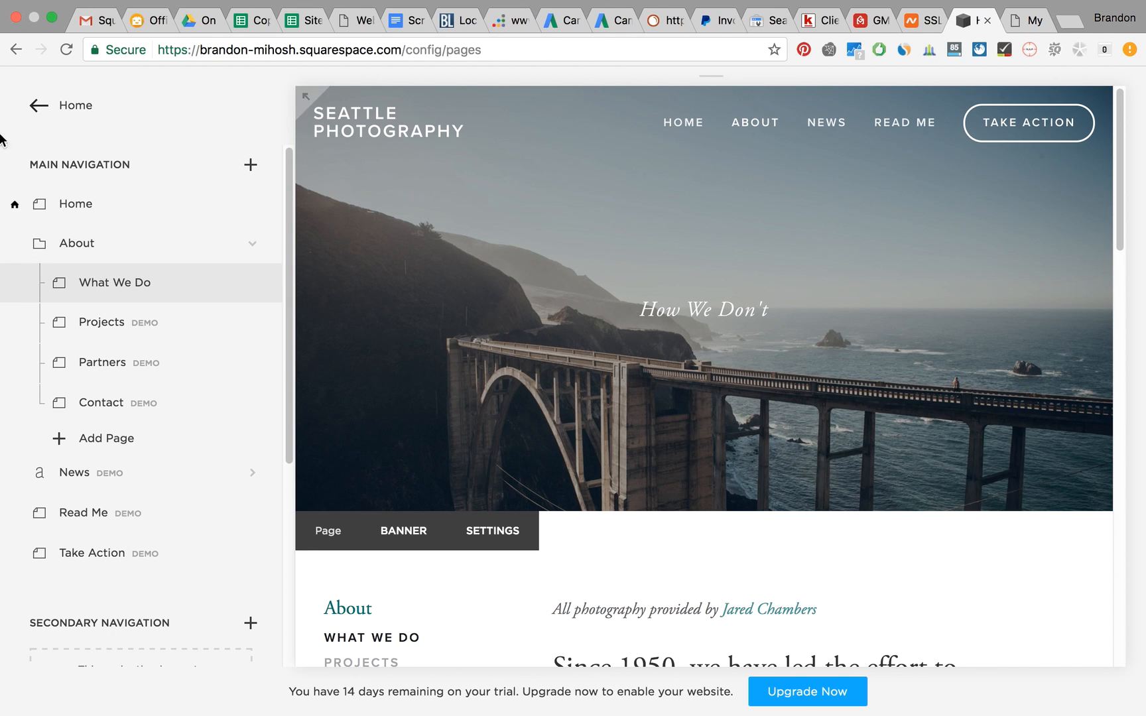
- Log out of the Squarespace account from the profile panel
click(38, 105)
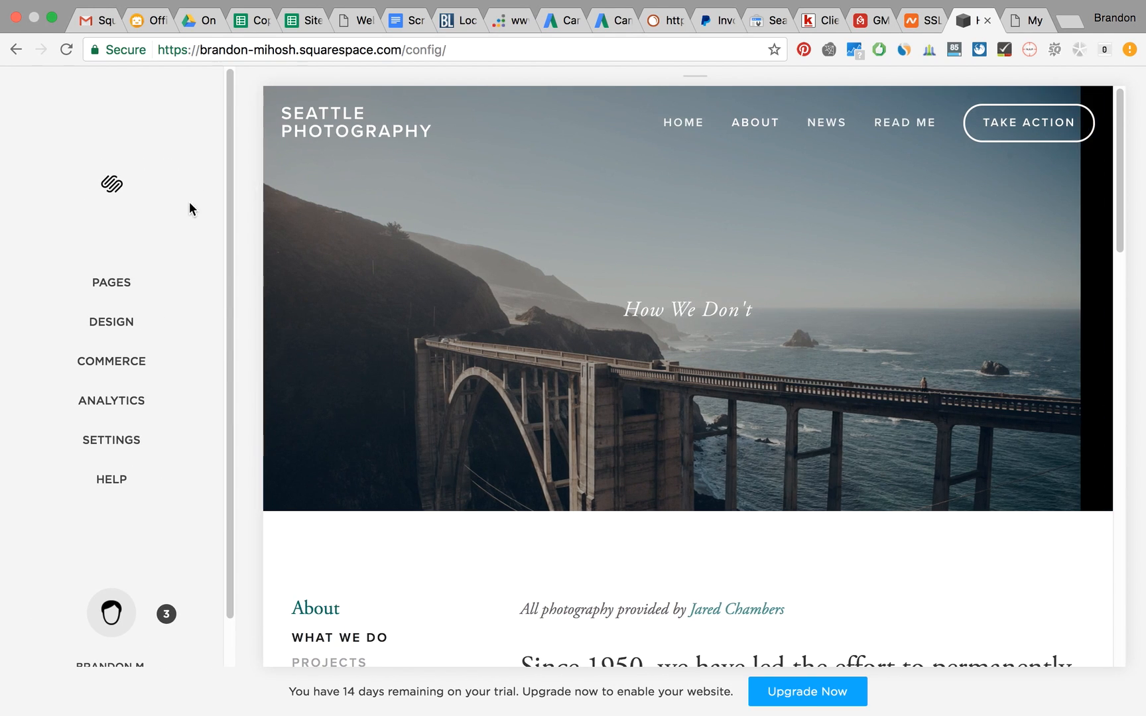
click(112, 613)
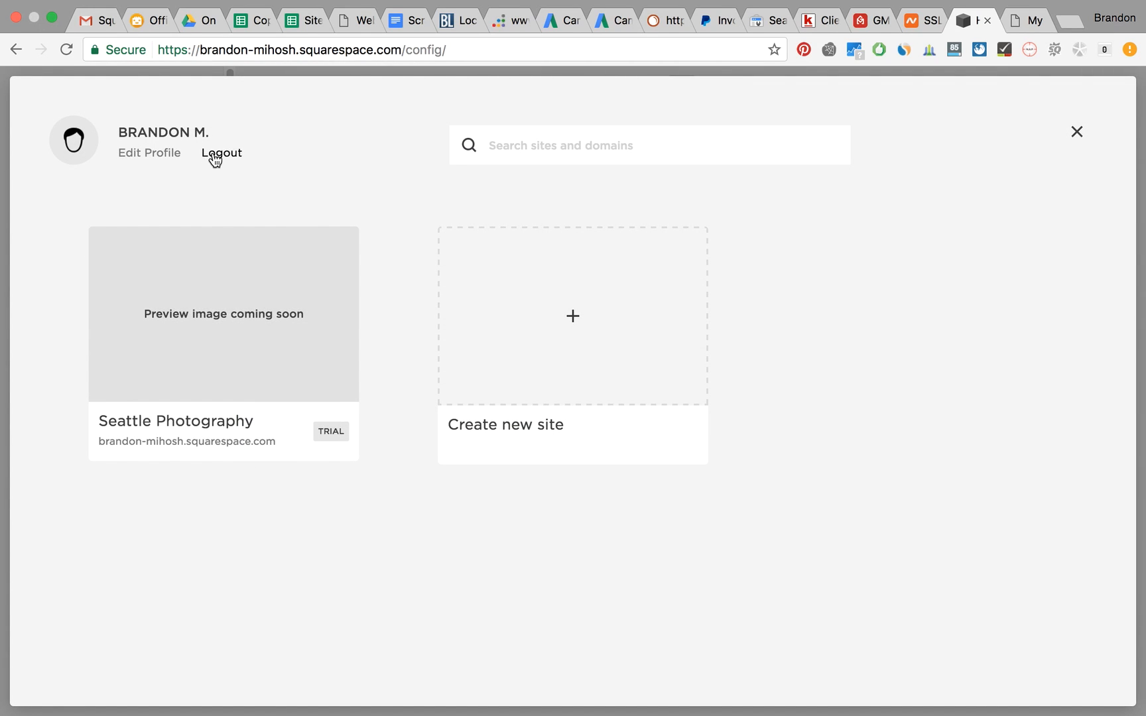
click(222, 153)
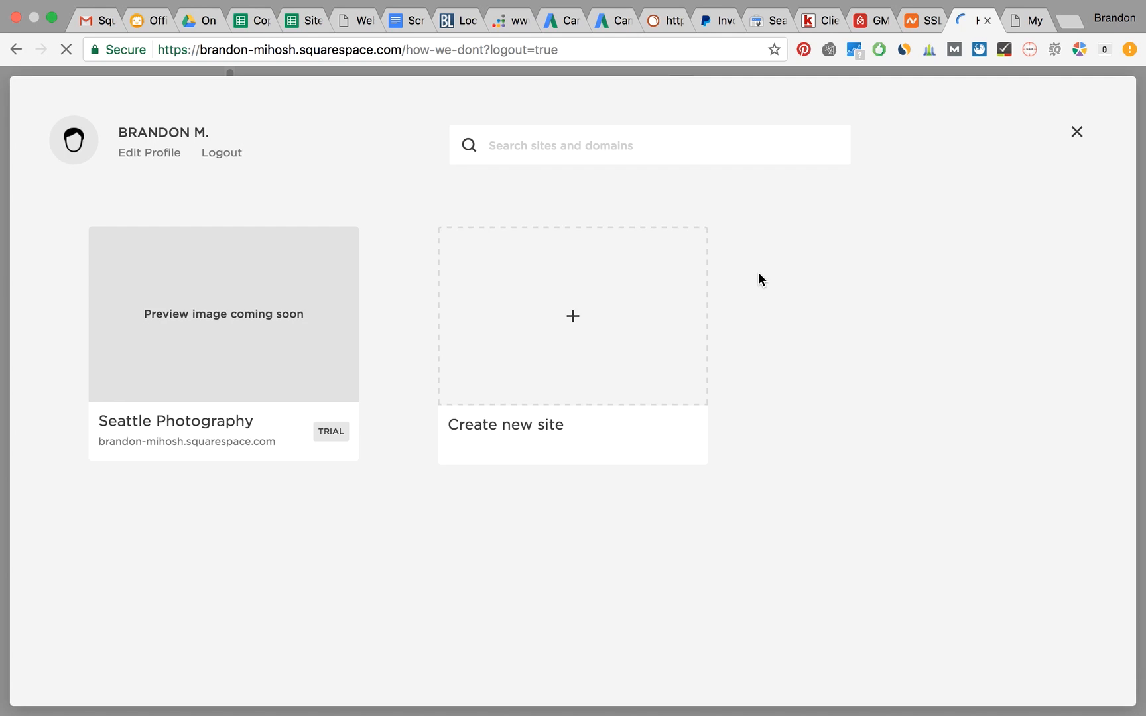
- Load the public /how-we-dont page logged out, showing the 'How We Don't' banner
click(221, 152)
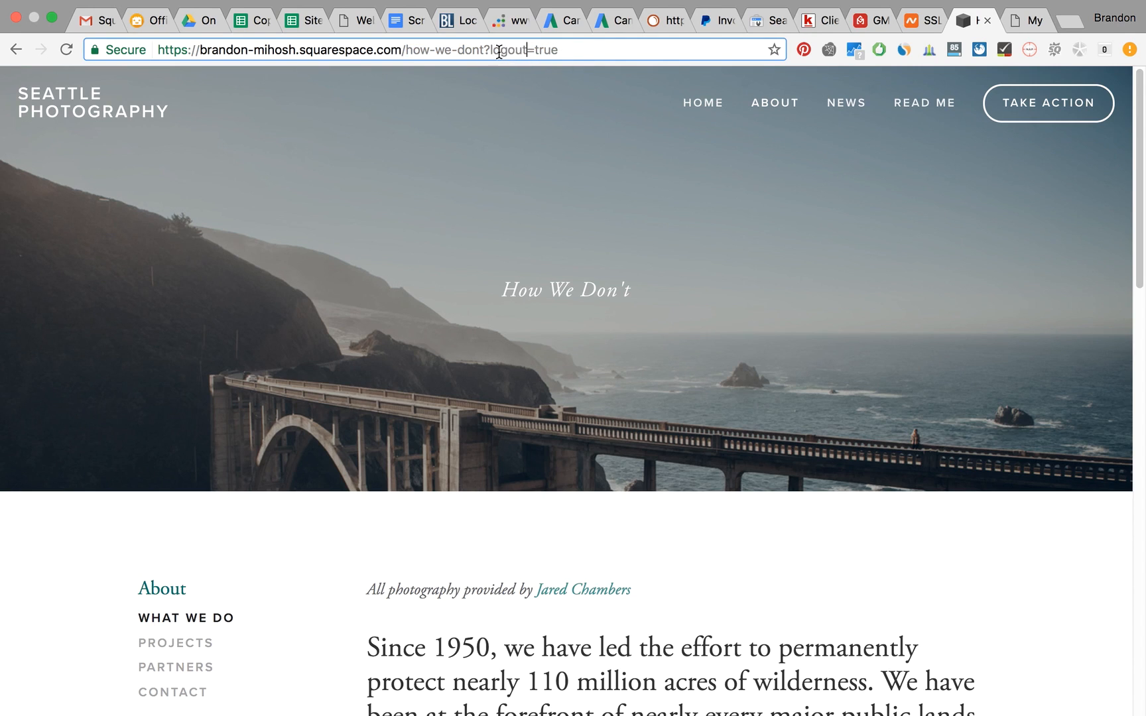
mouse_move(491, 49)
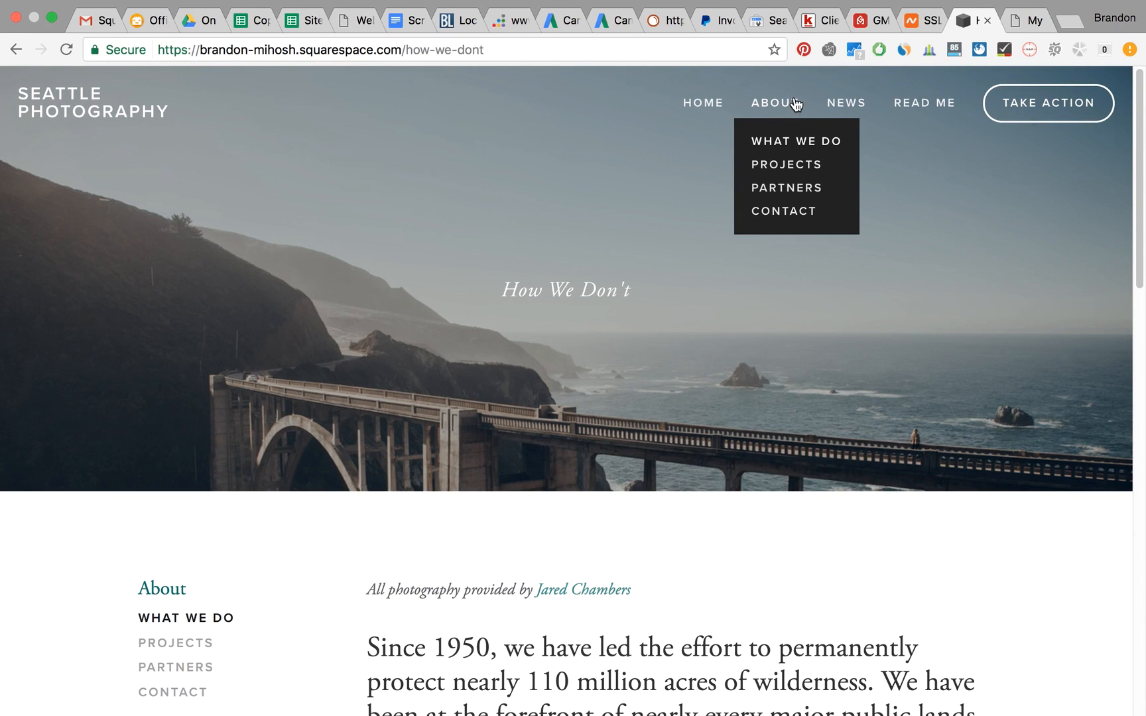
mouse_move(810, 276)
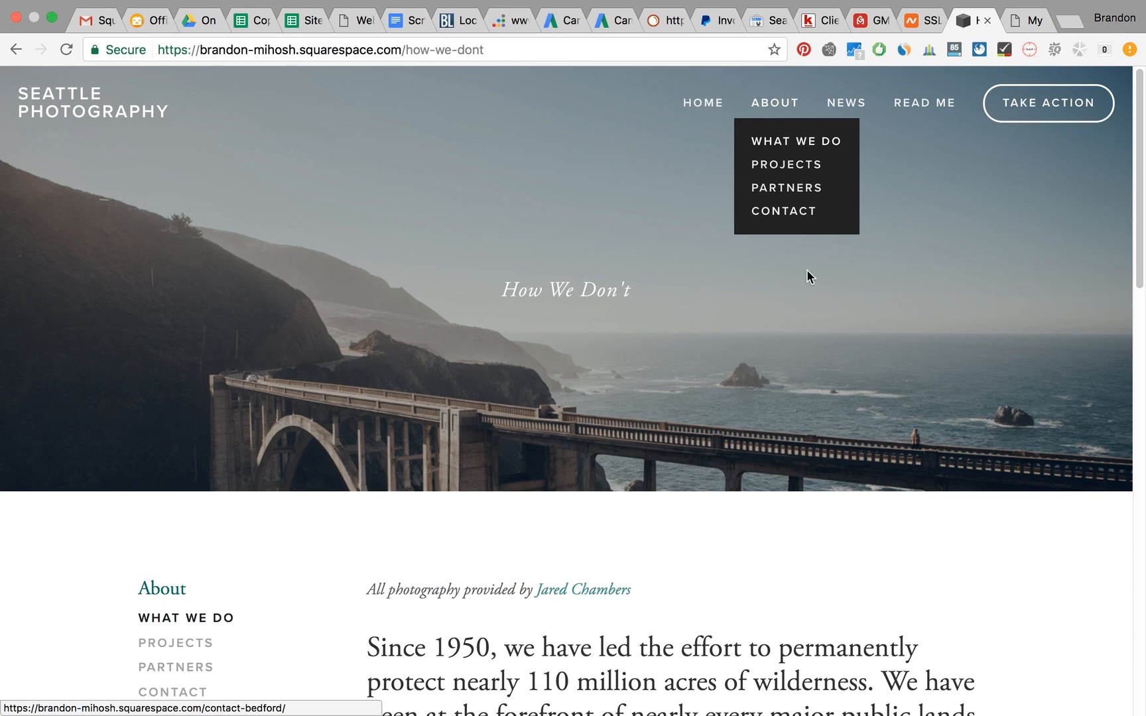
mouse_move(793, 146)
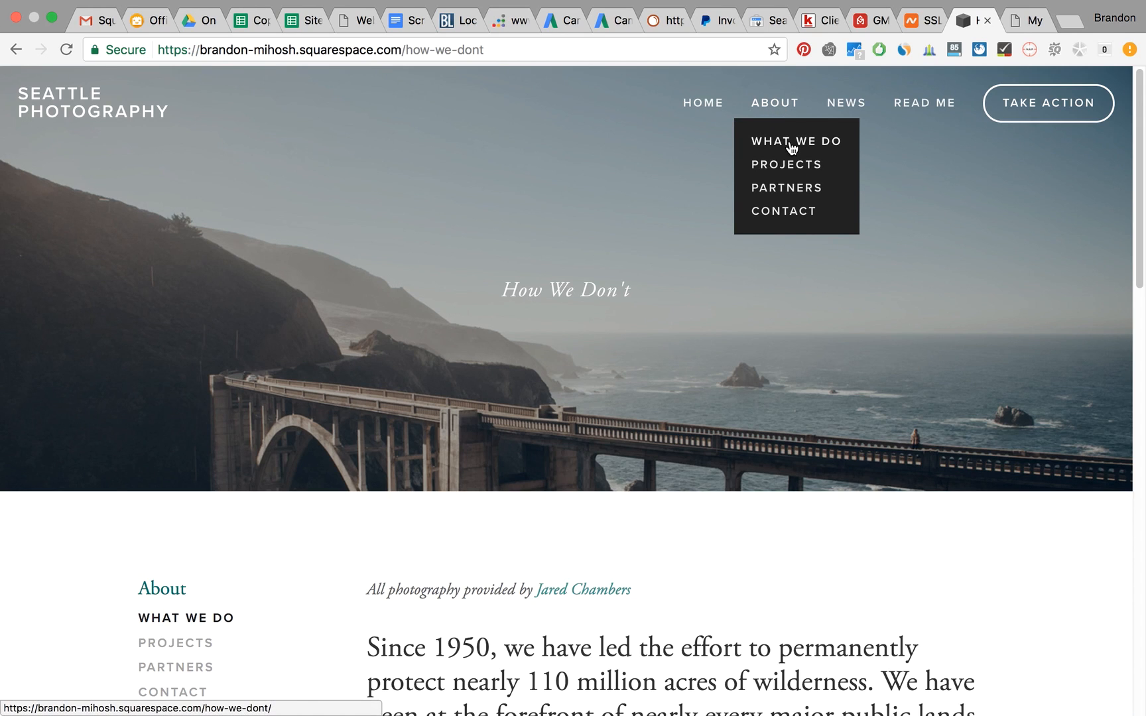
mouse_move(589, 264)
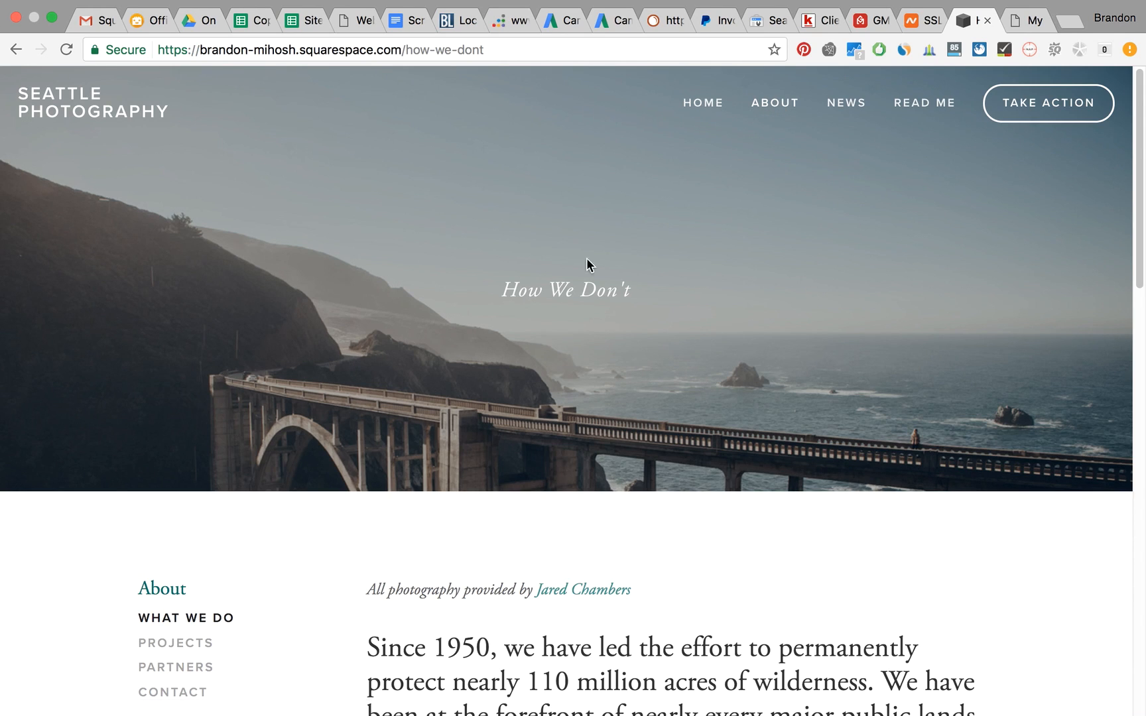
- View the live page source and search 'description', confirming it reads 'How We Don't'
right_click(589, 264)
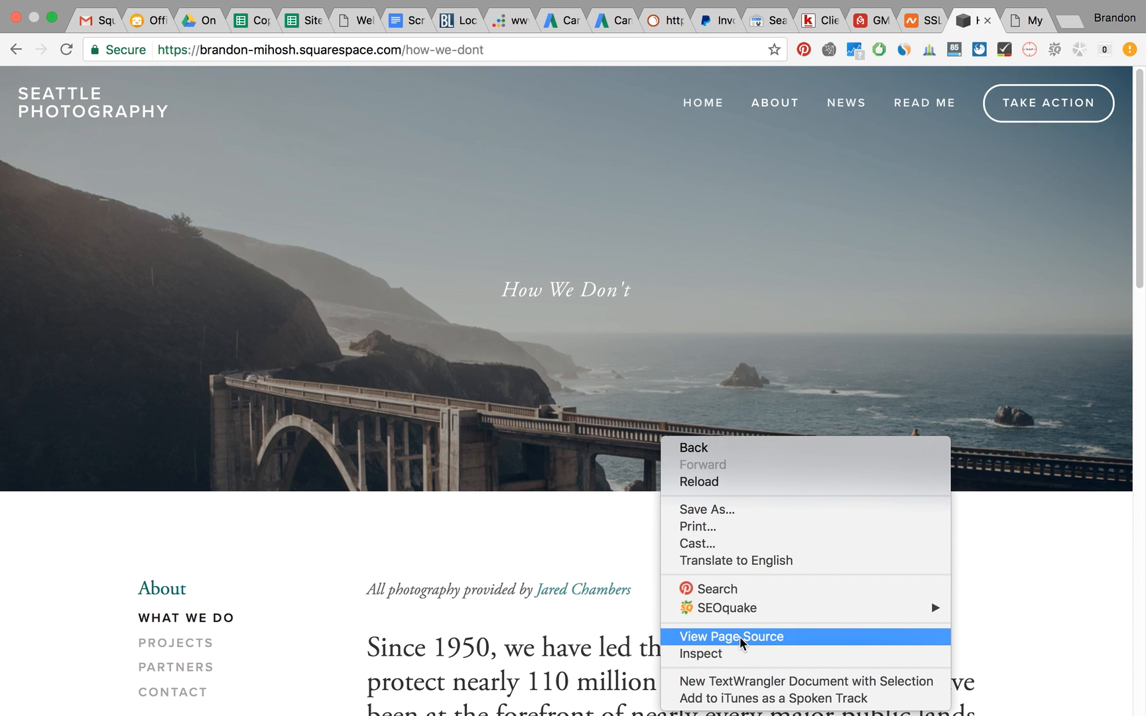
click(731, 637)
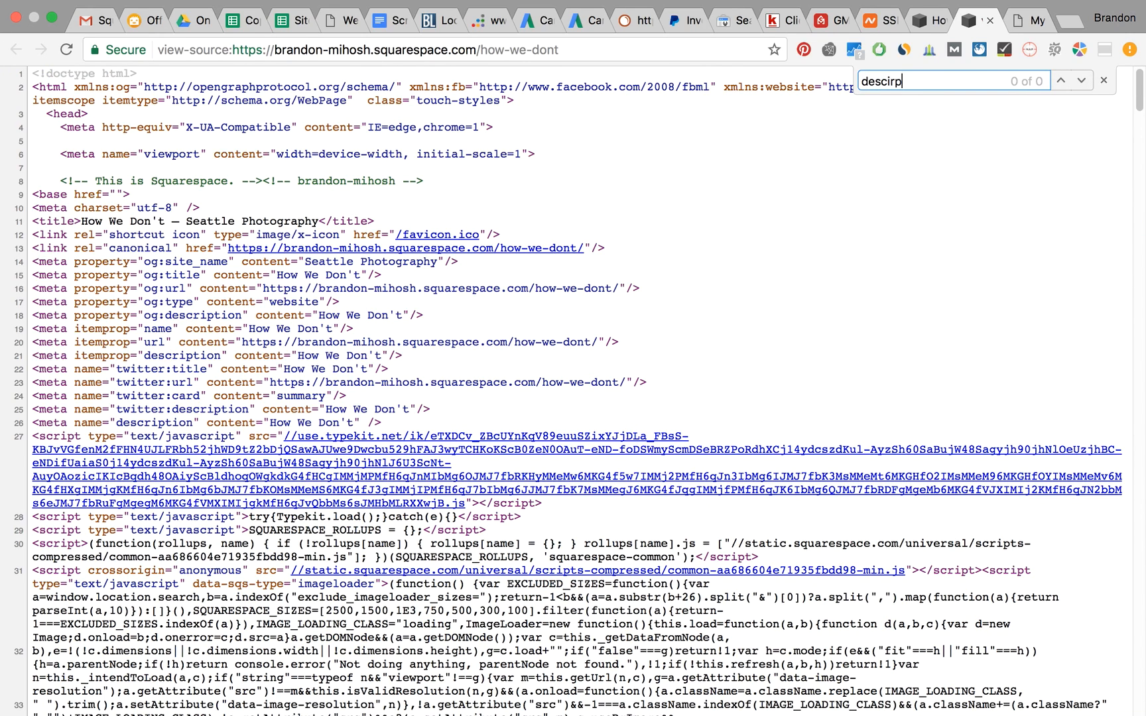
text(description)
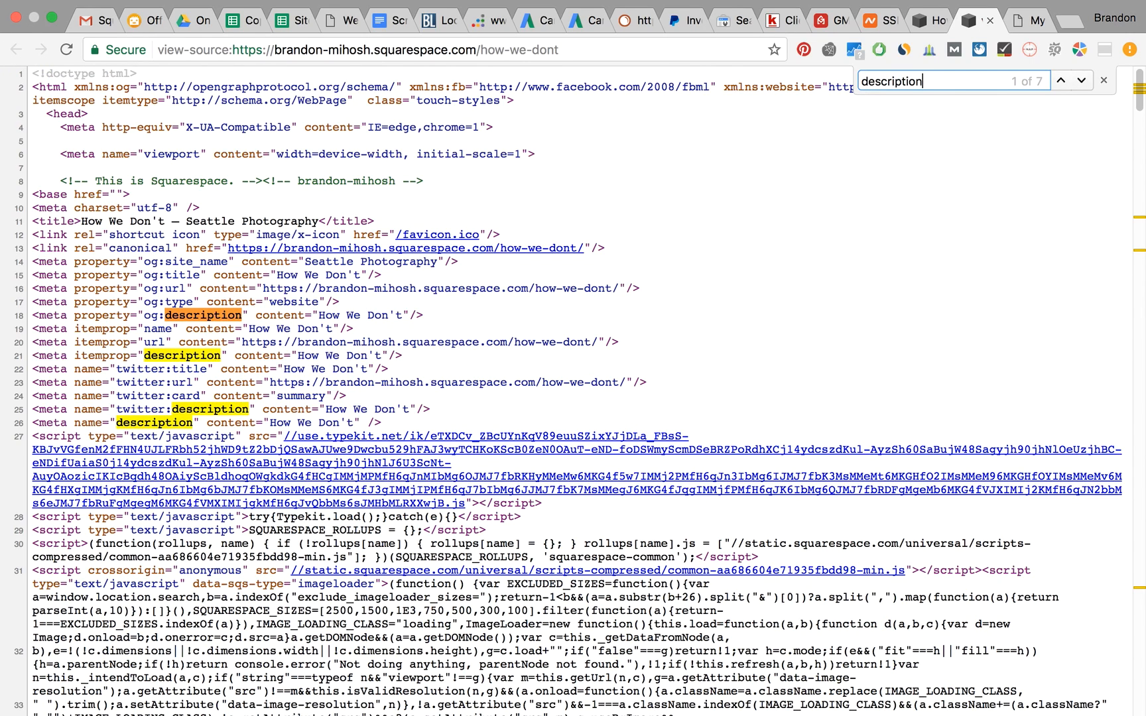
click(1061, 81)
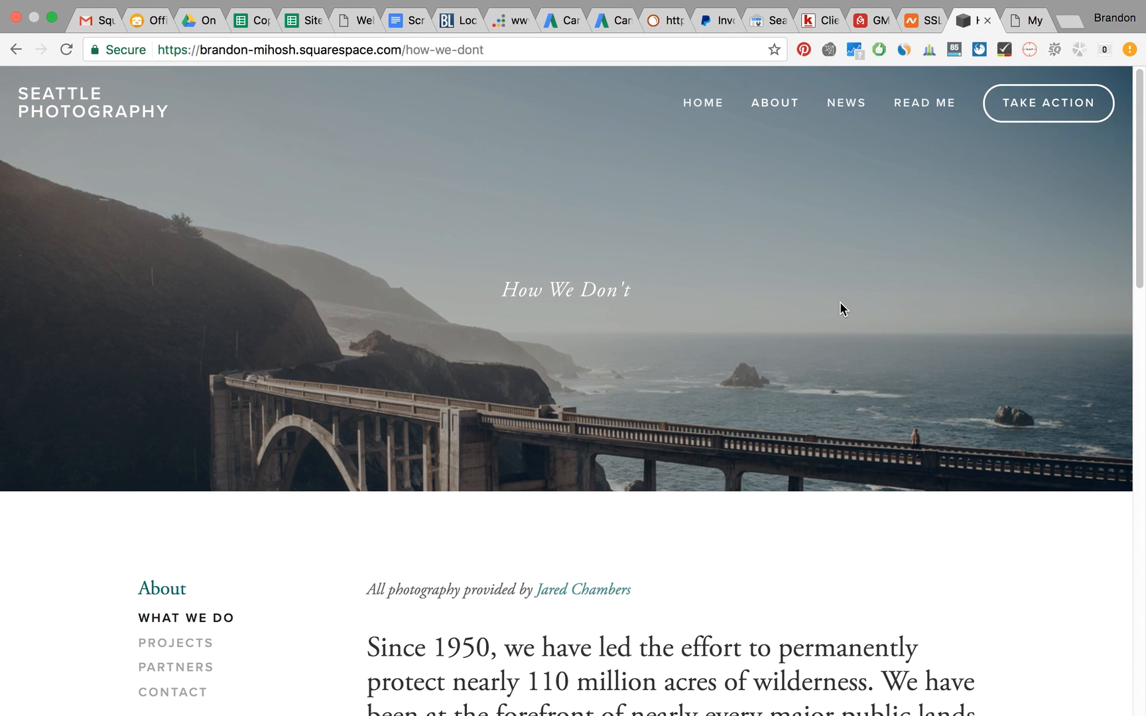
mouse_move(724, 288)
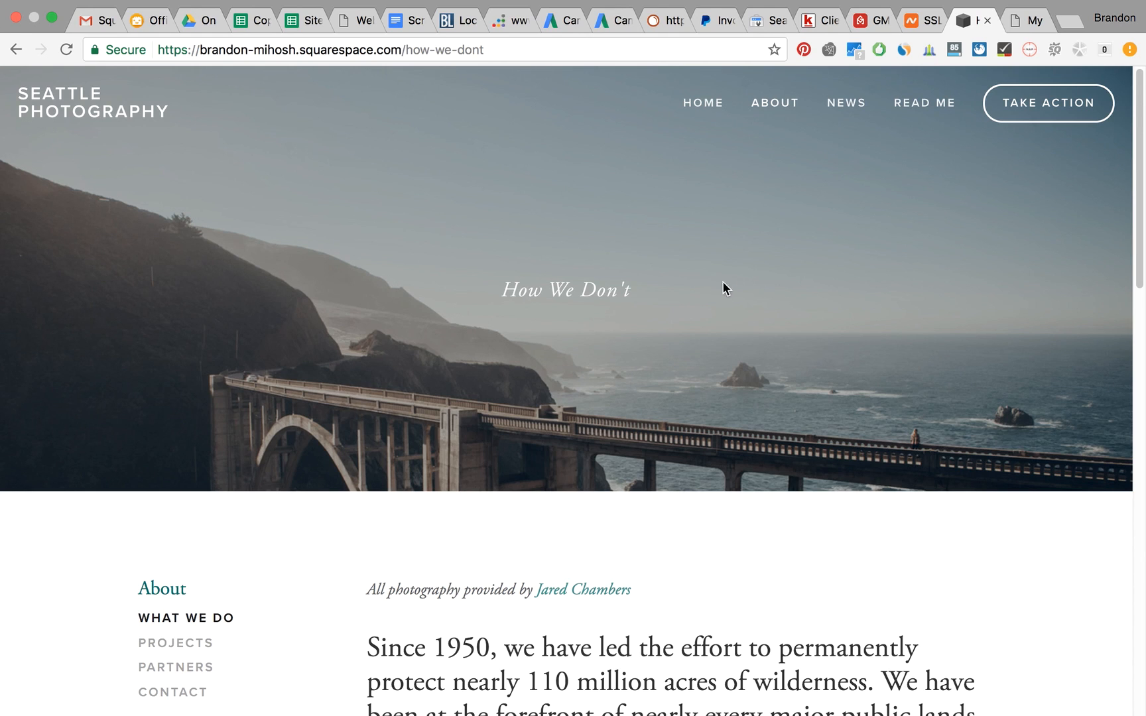
mouse_move(720, 284)
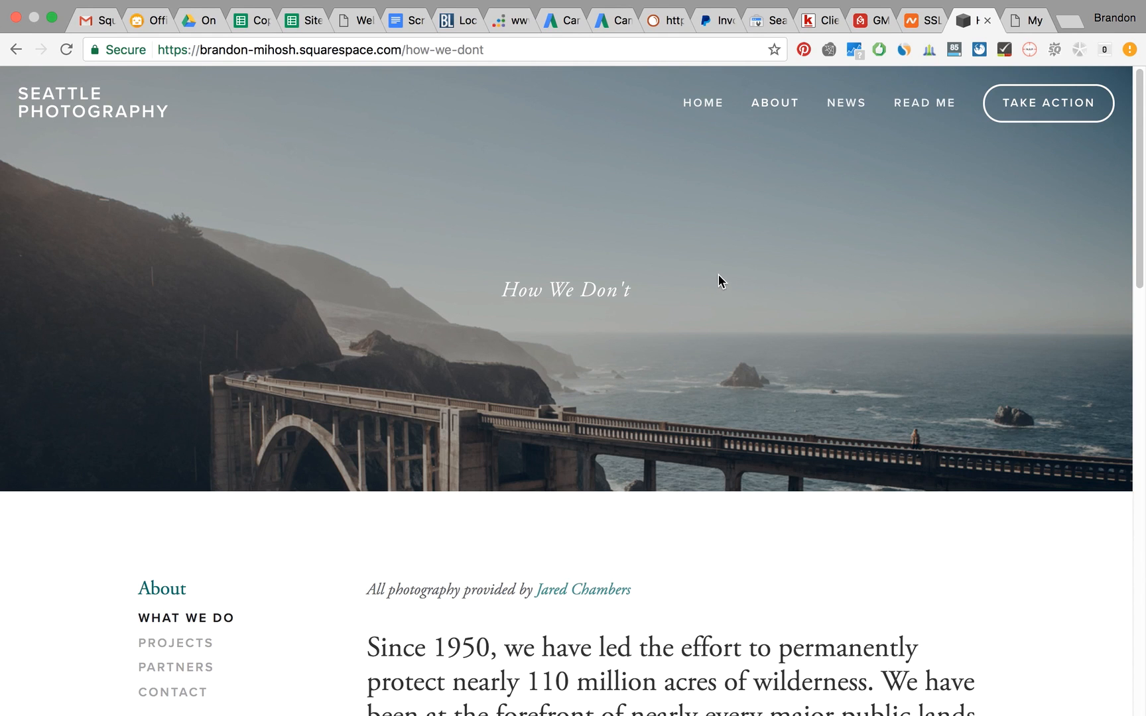